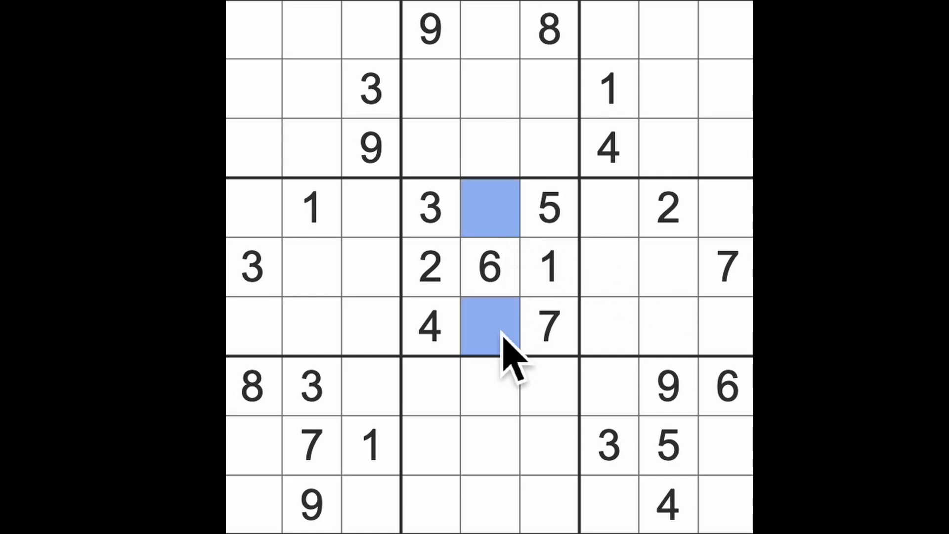
mouse_move(530, 269)
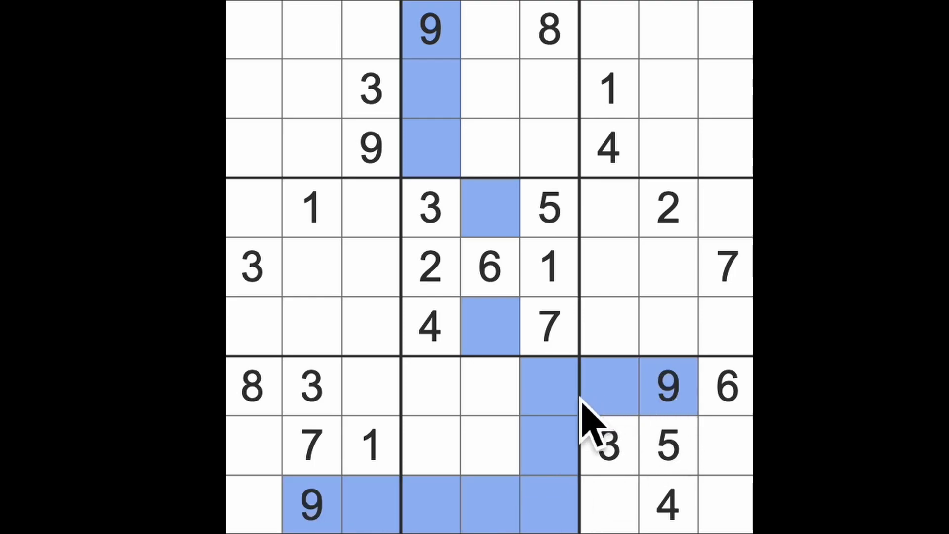
Enter 9 in row 8, column 6, beside the 3 and 5.
left_click(548, 445)
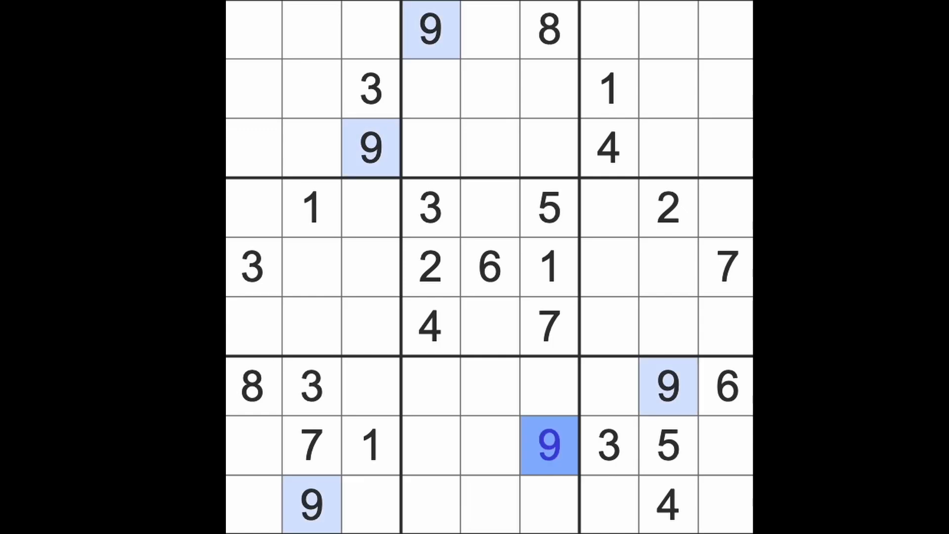
mouse_move(575, 312)
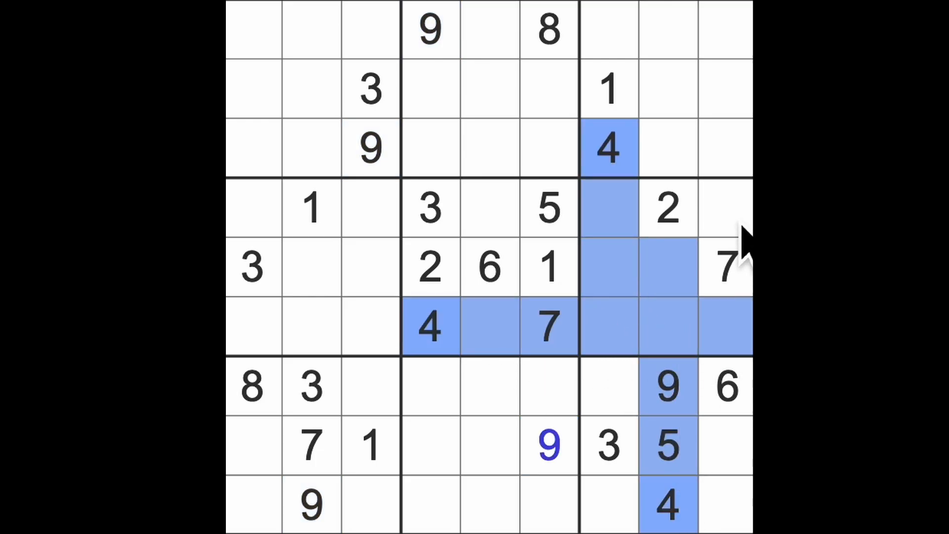
Place 4 in row 4, column 9, then 8 and 9 in row 5, columns 8 and 7.
left_click(725, 208)
type("4")
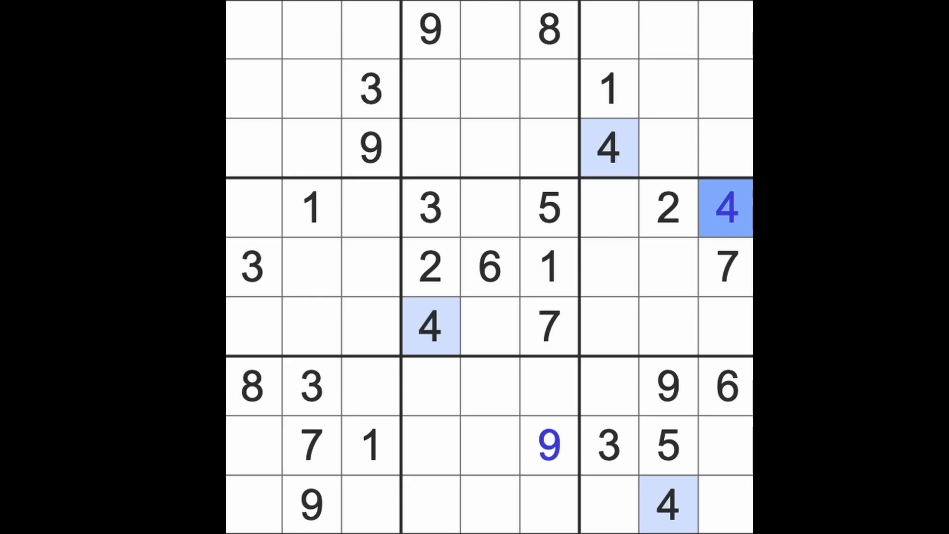
left_click(548, 267)
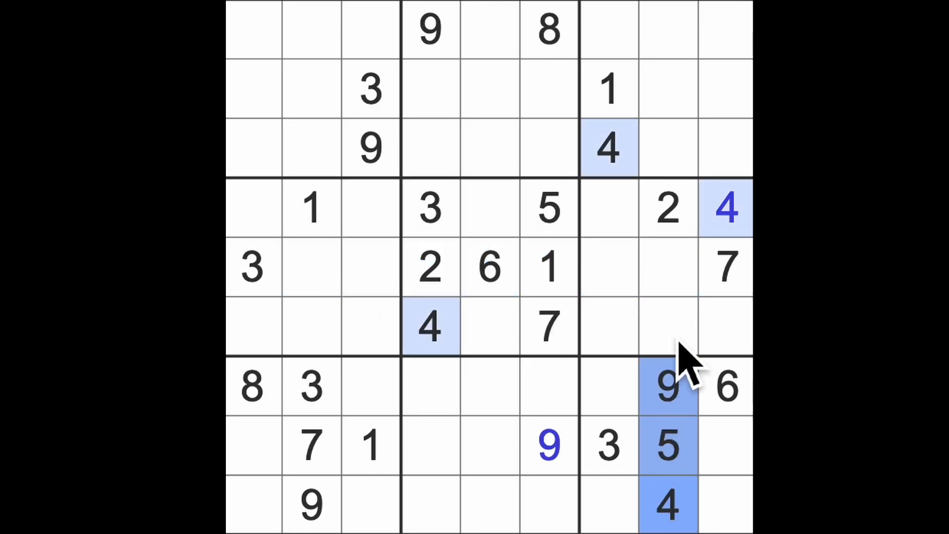
left_click(666, 266)
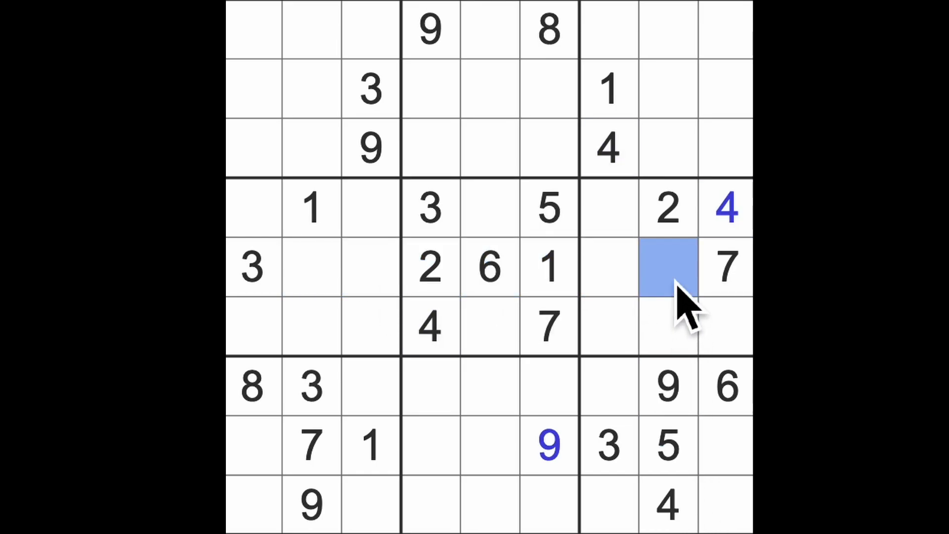
type("8")
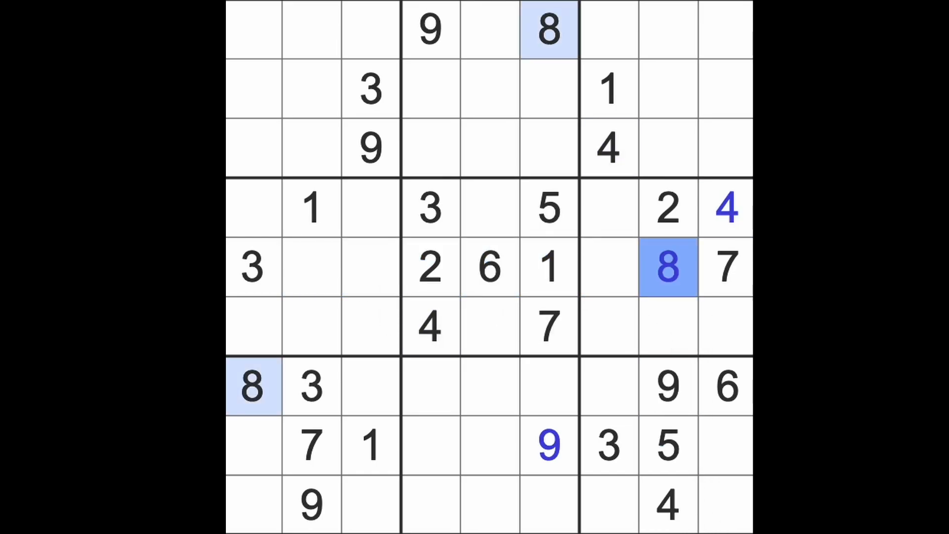
mouse_move(388, 194)
type("9")
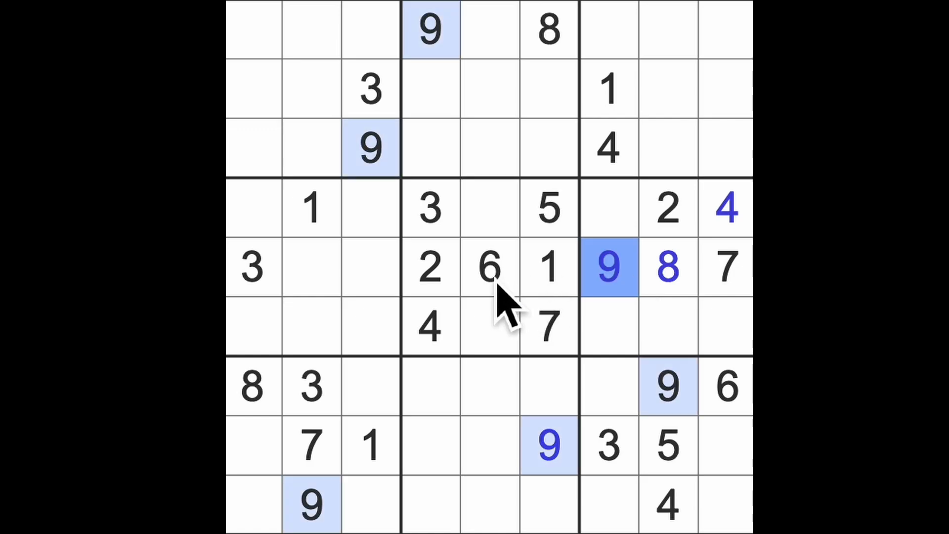
left_click(341, 267)
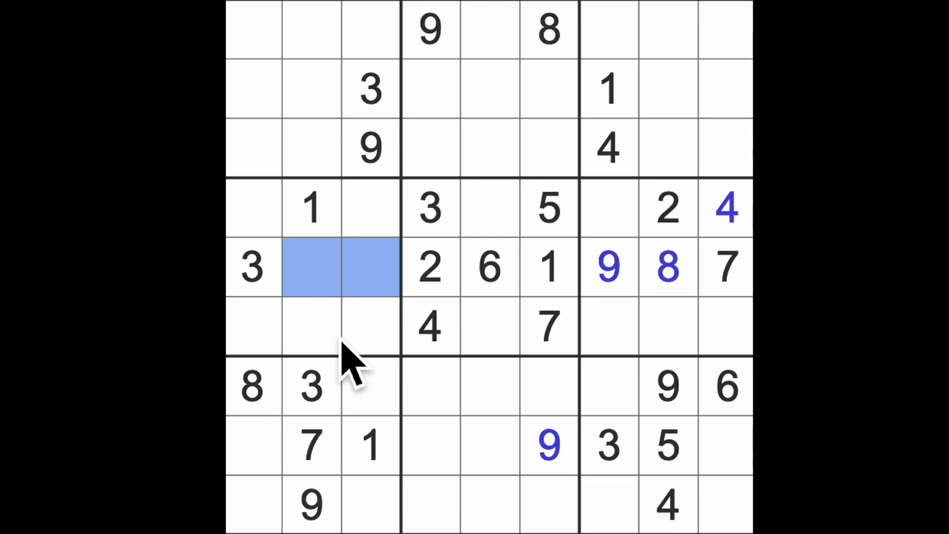
mouse_move(421, 378)
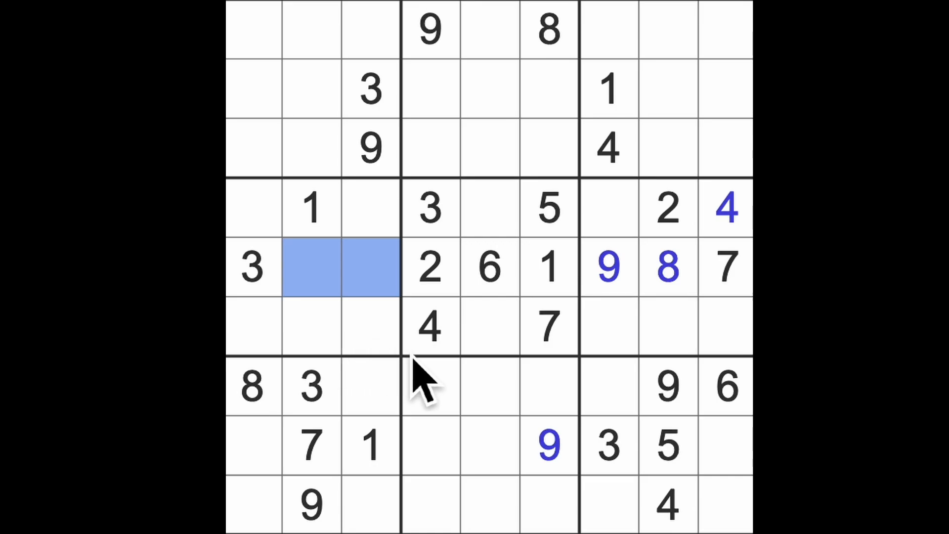
mouse_move(478, 387)
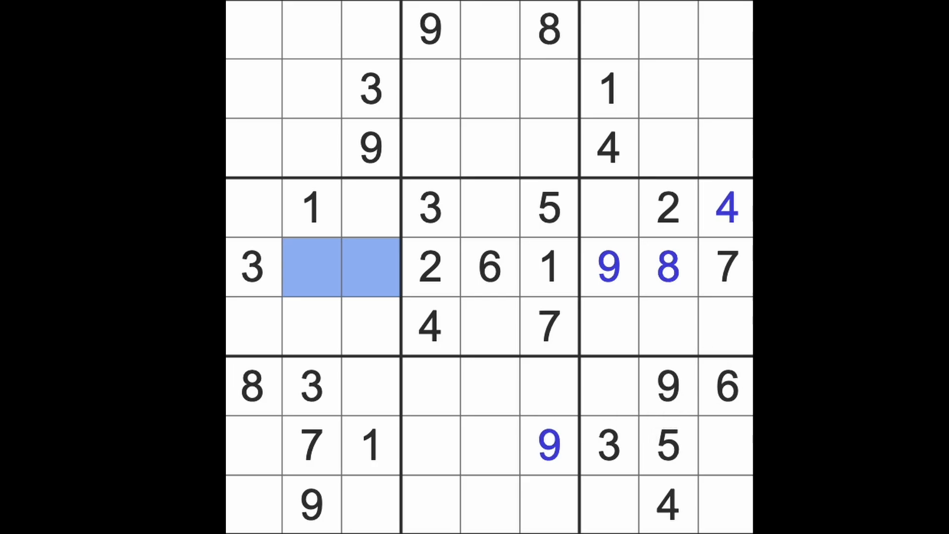
Mark candidate cells, then place 5 in row 6, column 7 and 6 in row 4, column 7.
left_click(312, 267)
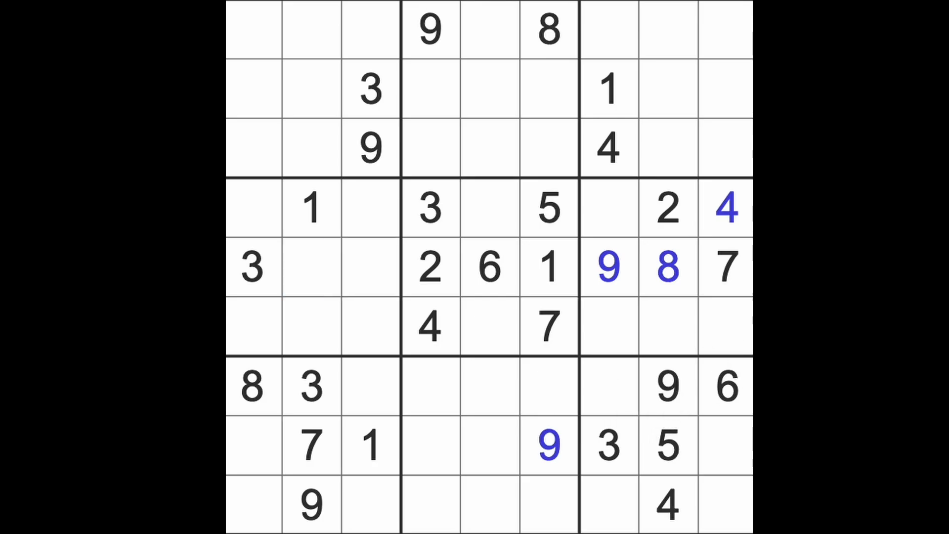
left_click(607, 268)
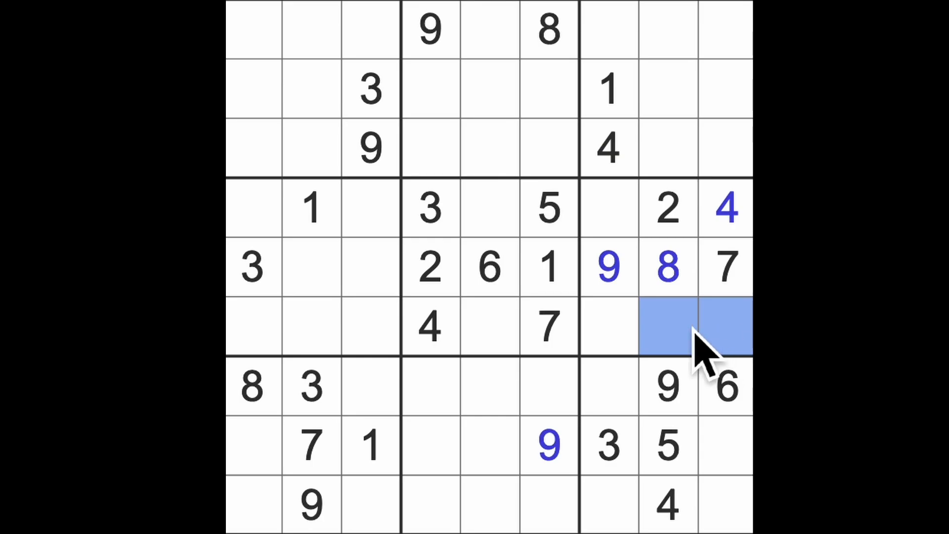
mouse_move(617, 357)
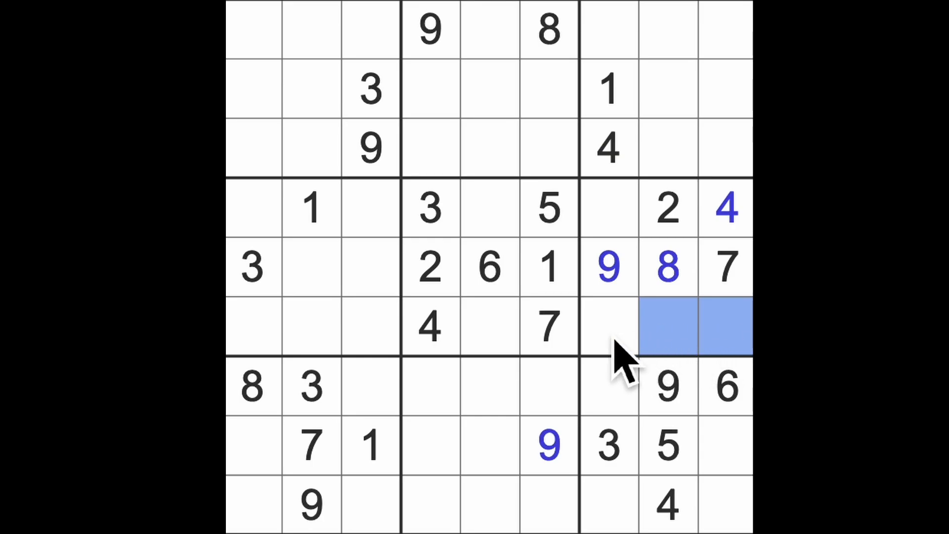
left_click(609, 327)
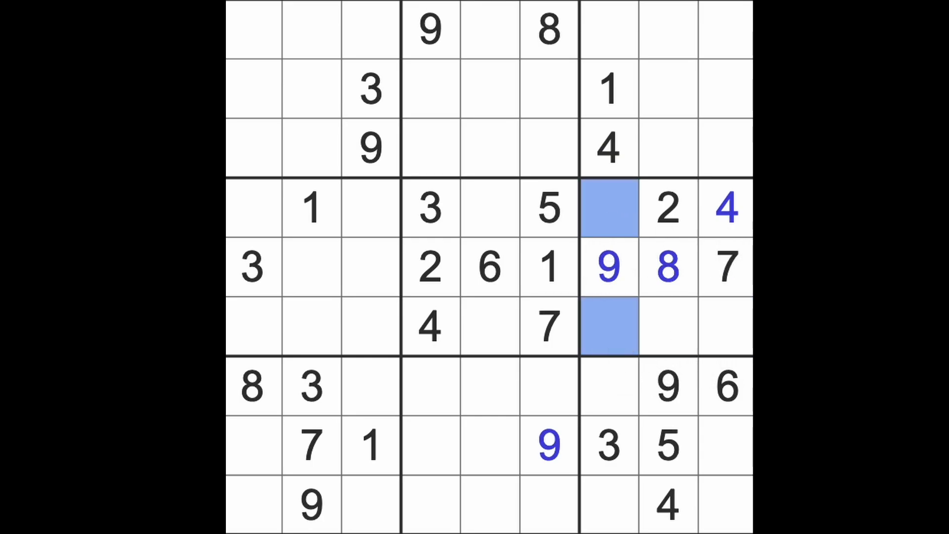
left_click(608, 327)
type("5")
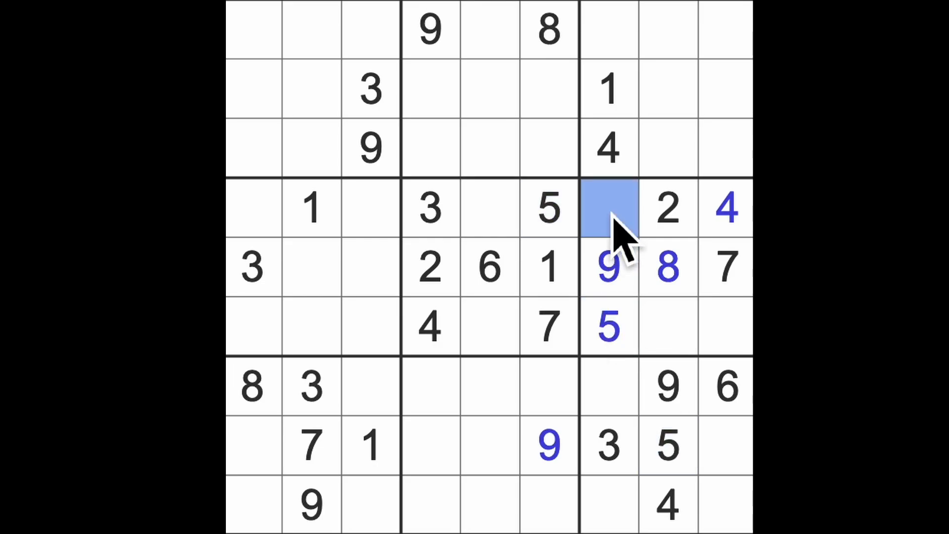
left_click(609, 209)
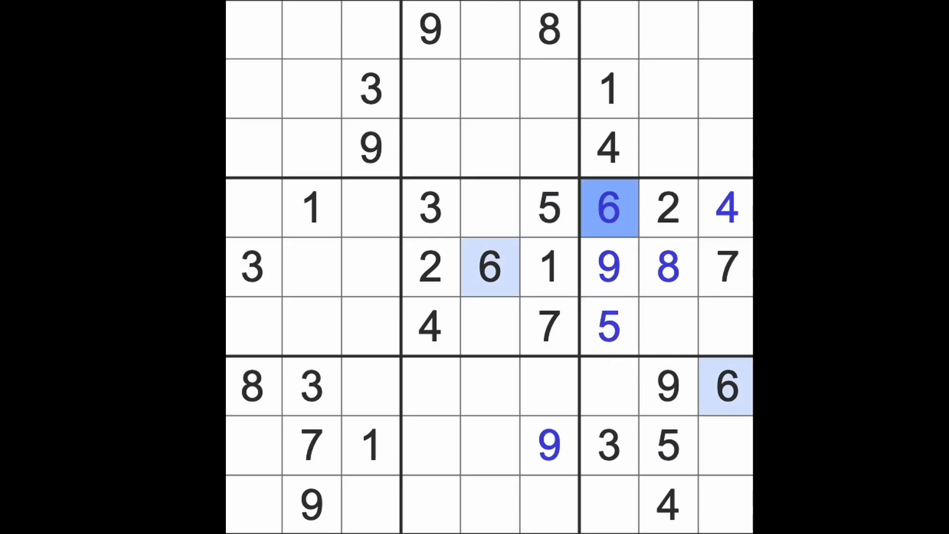
left_click(547, 29)
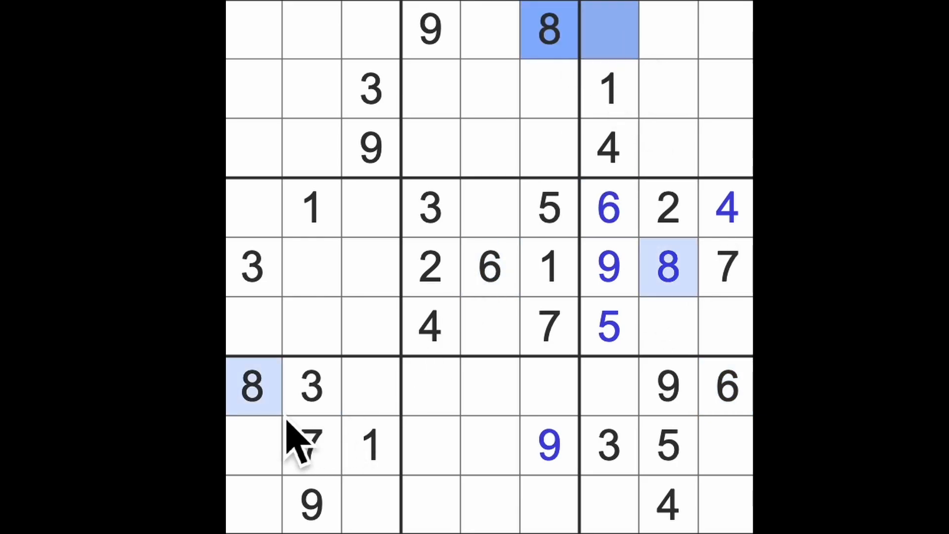
Fill column 7's empty cells with 8, 7 and 2, and add 1 and 3 in row 6.
left_click(608, 502)
type("8")
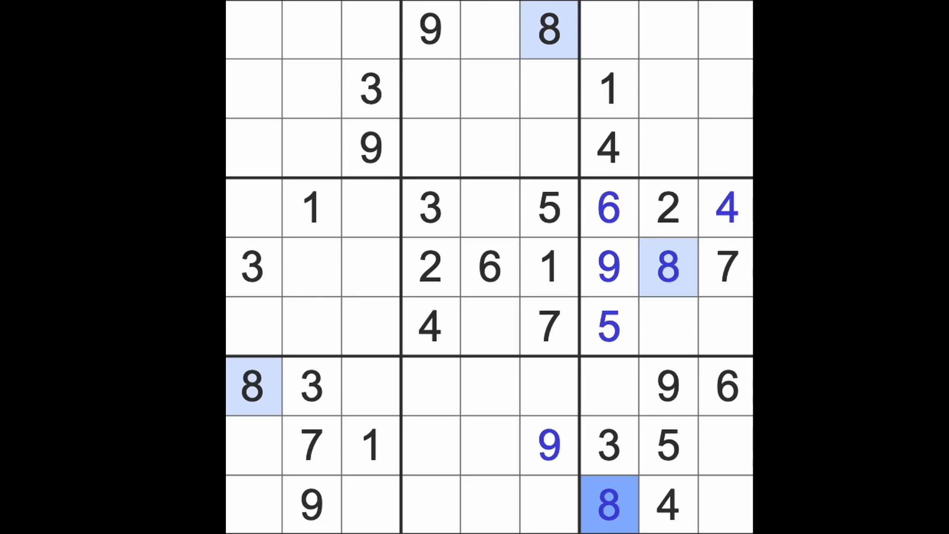
left_click(608, 387)
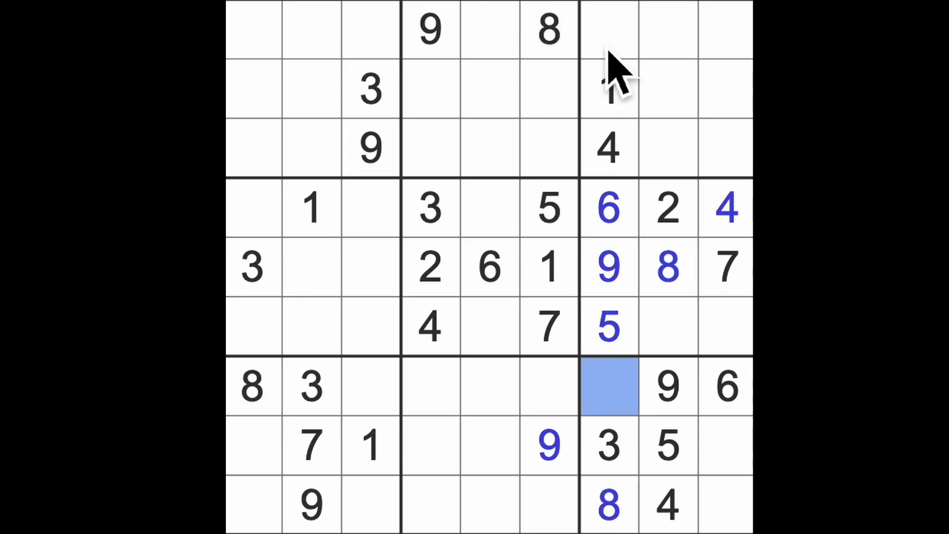
left_click(607, 30)
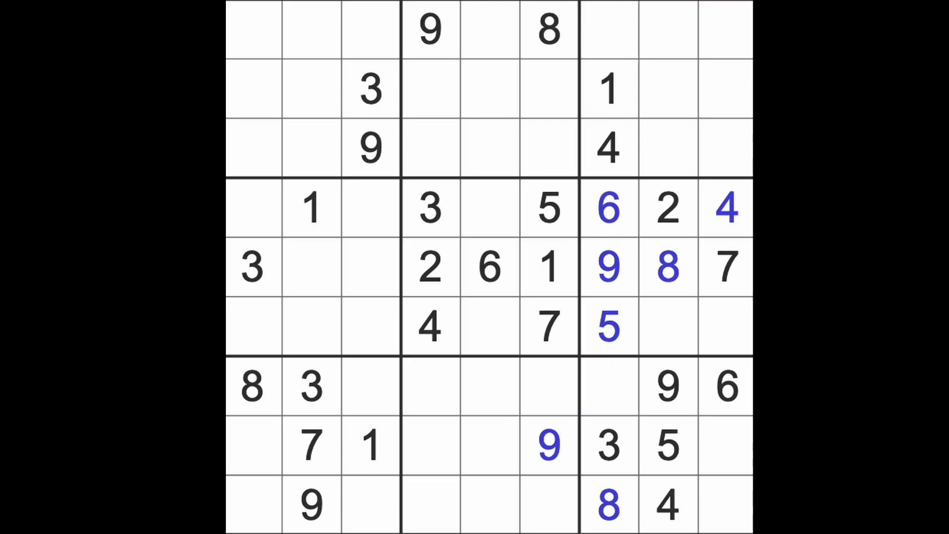
left_click(726, 266)
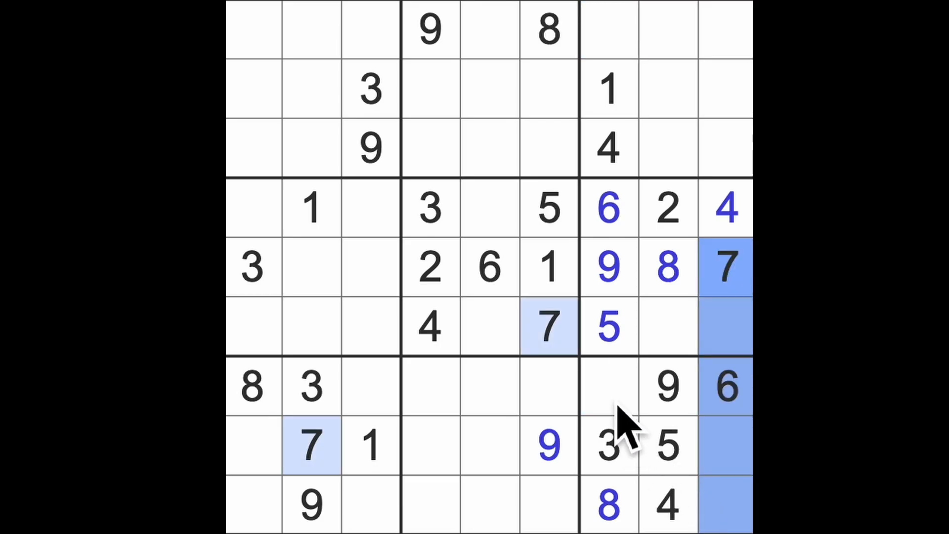
left_click(609, 386)
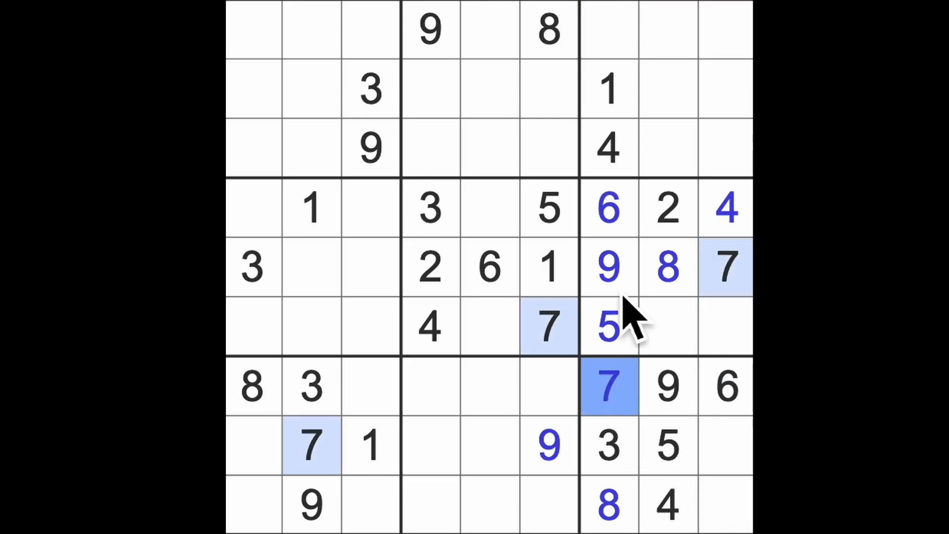
left_click(607, 28)
type("2")
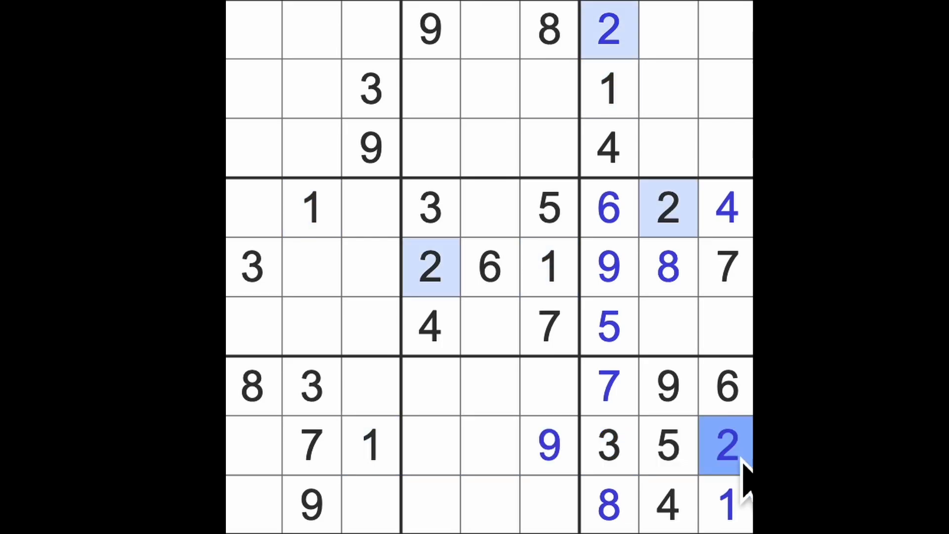
left_click(725, 326)
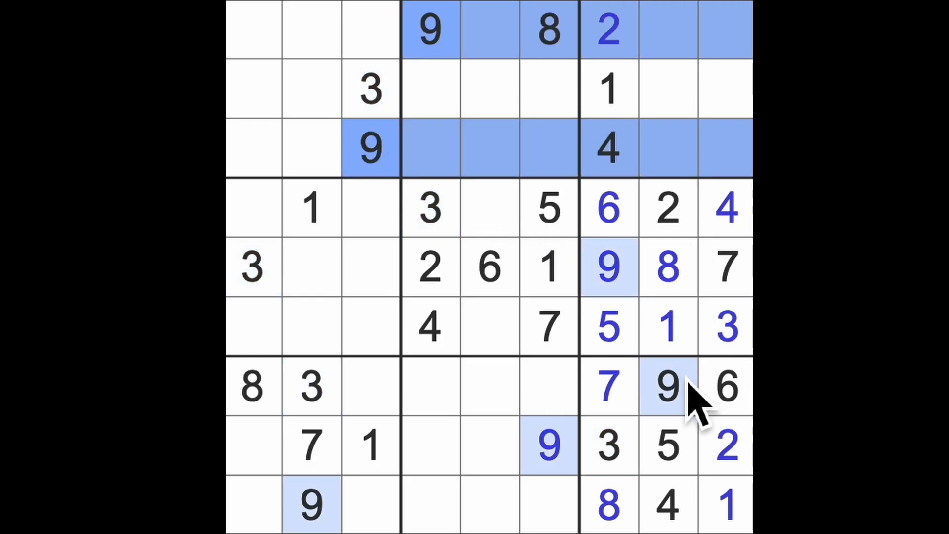
left_click(726, 88)
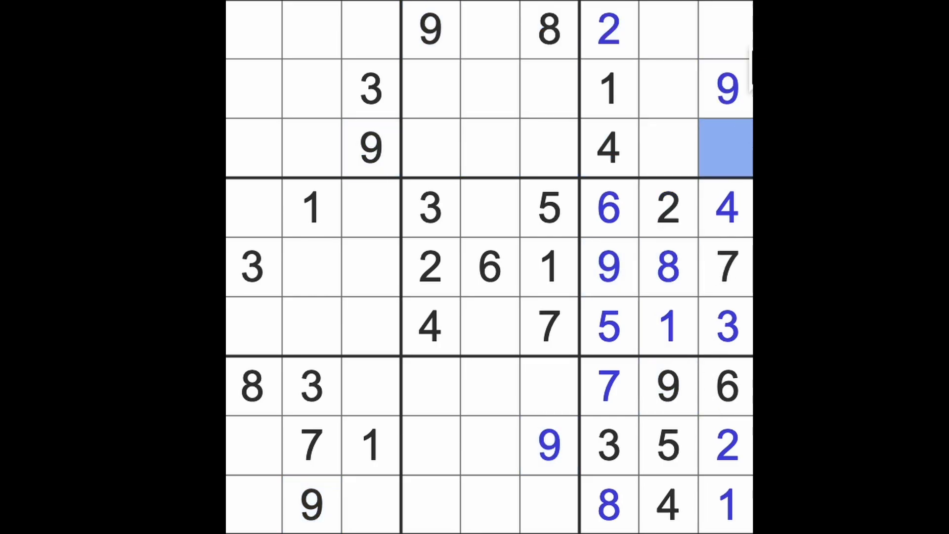
left_click(723, 29)
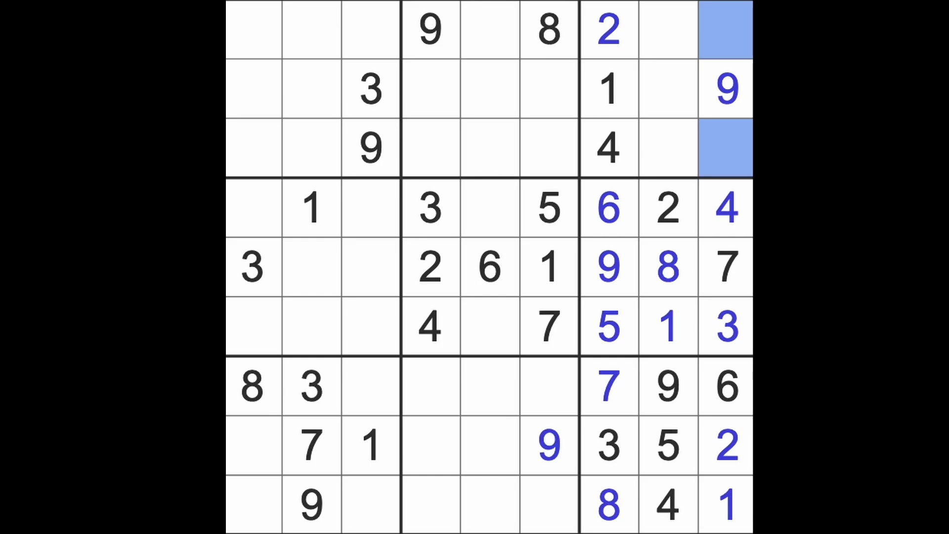
mouse_move(611, 85)
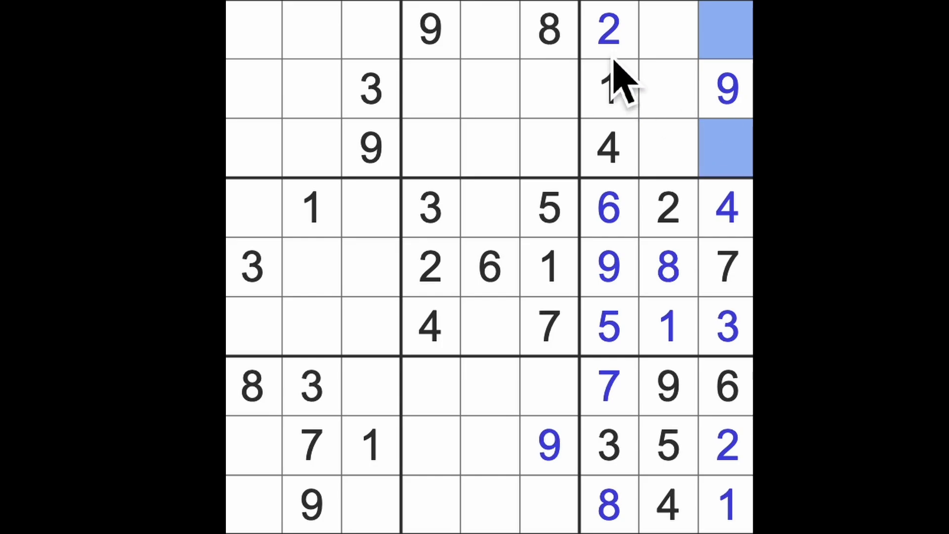
left_click(725, 147)
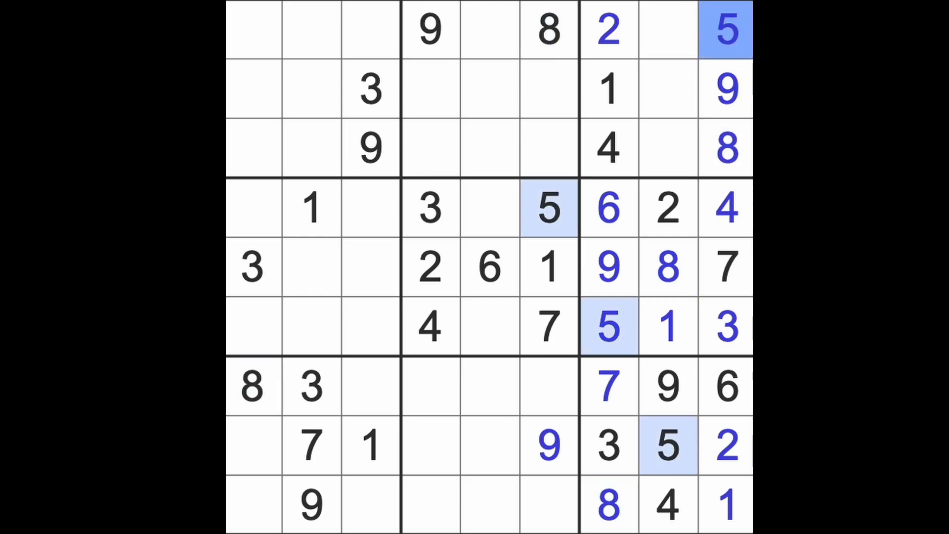
left_click(668, 149)
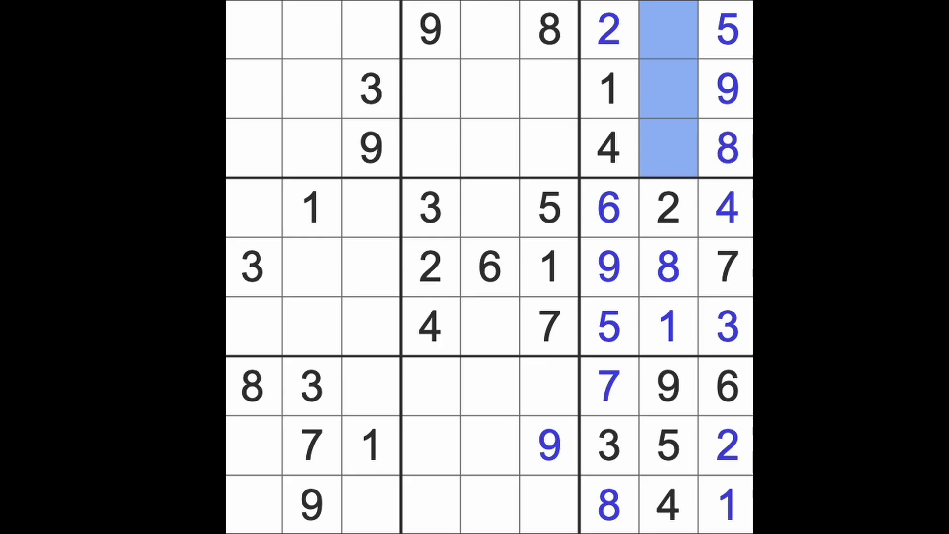
mouse_move(436, 145)
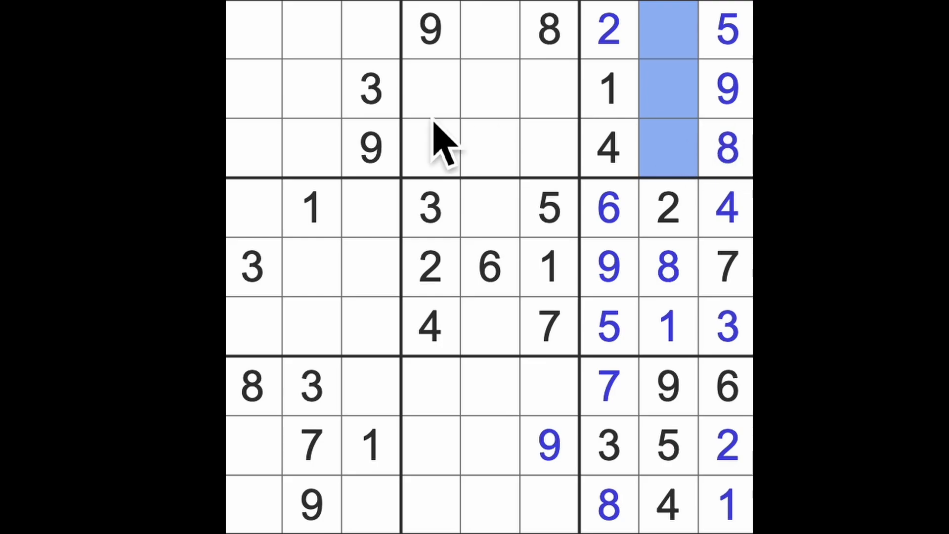
left_click(370, 89)
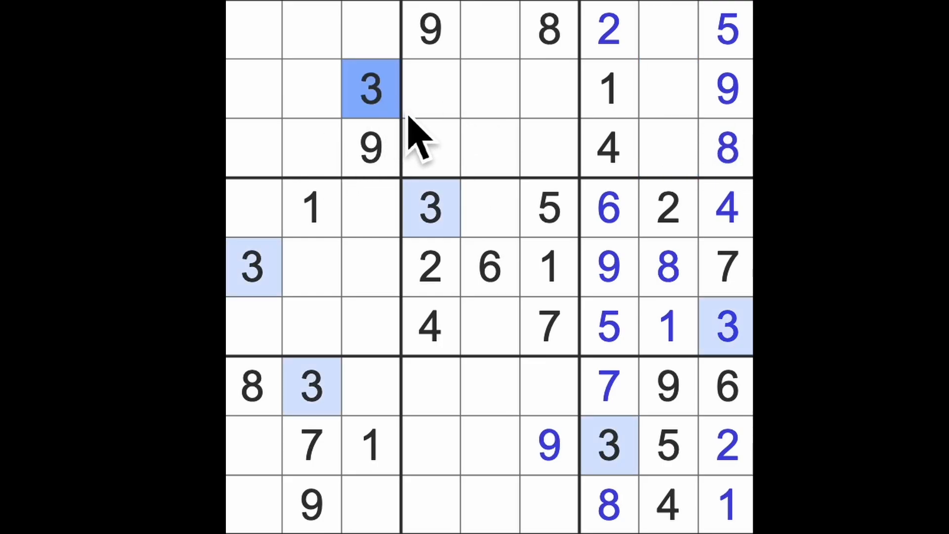
mouse_move(423, 139)
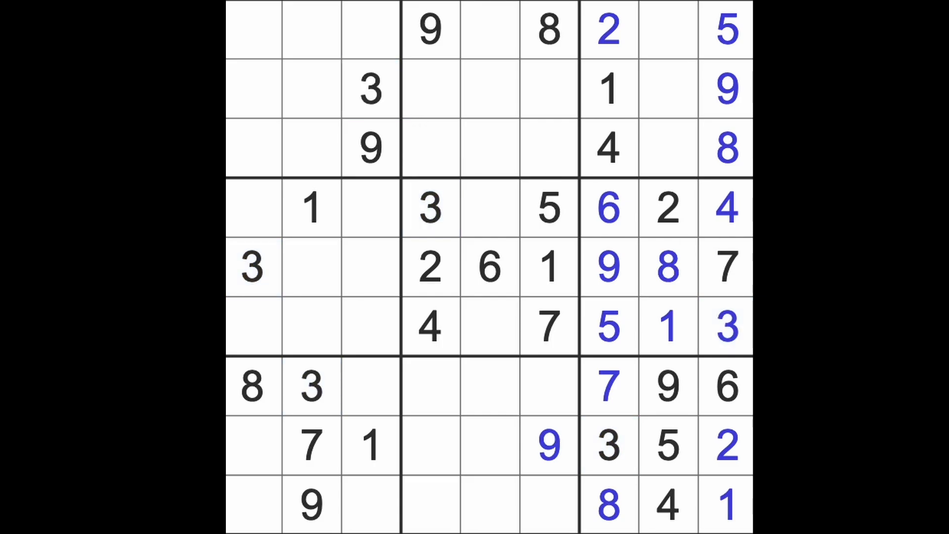
left_click(339, 267)
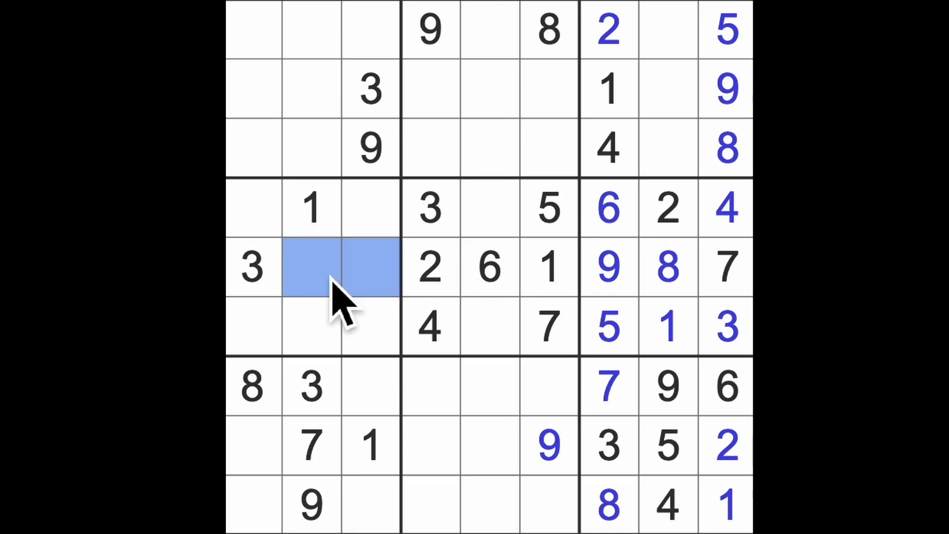
mouse_move(399, 303)
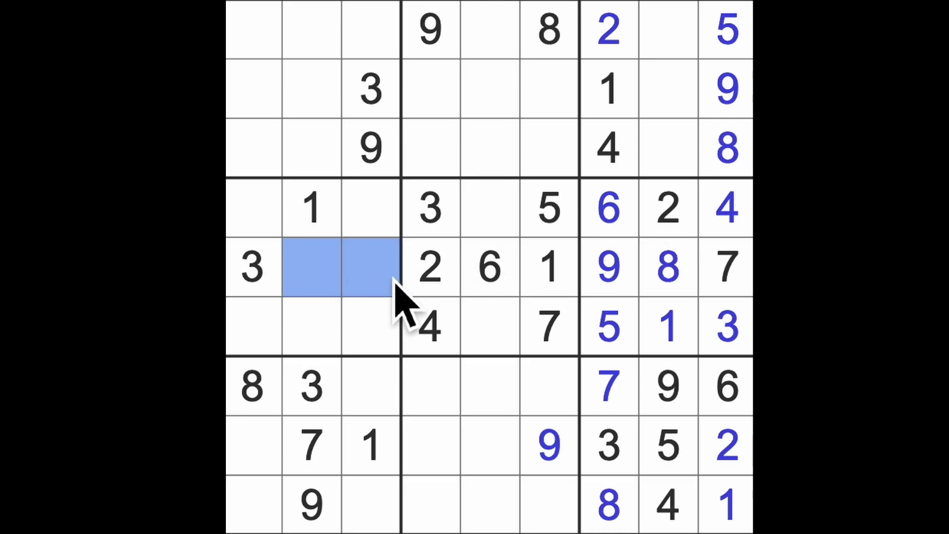
mouse_move(285, 321)
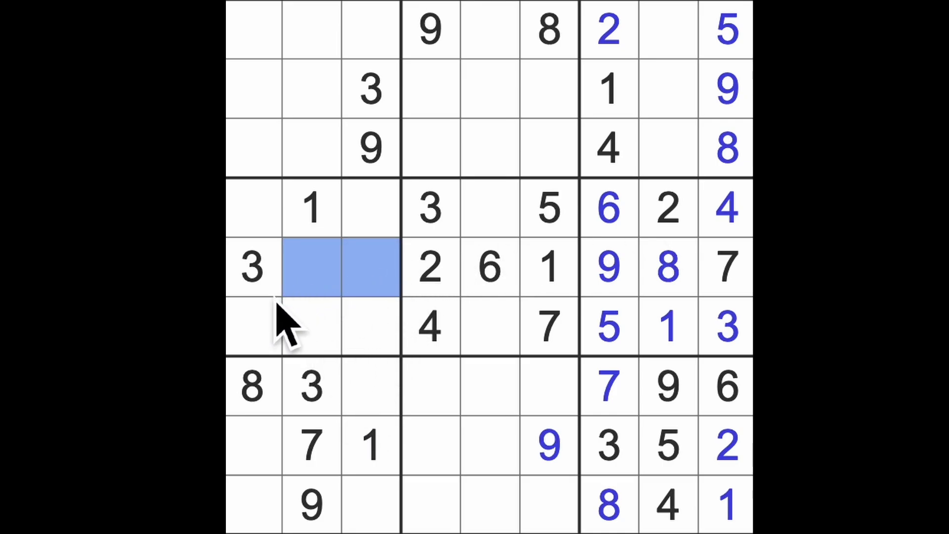
mouse_move(394, 357)
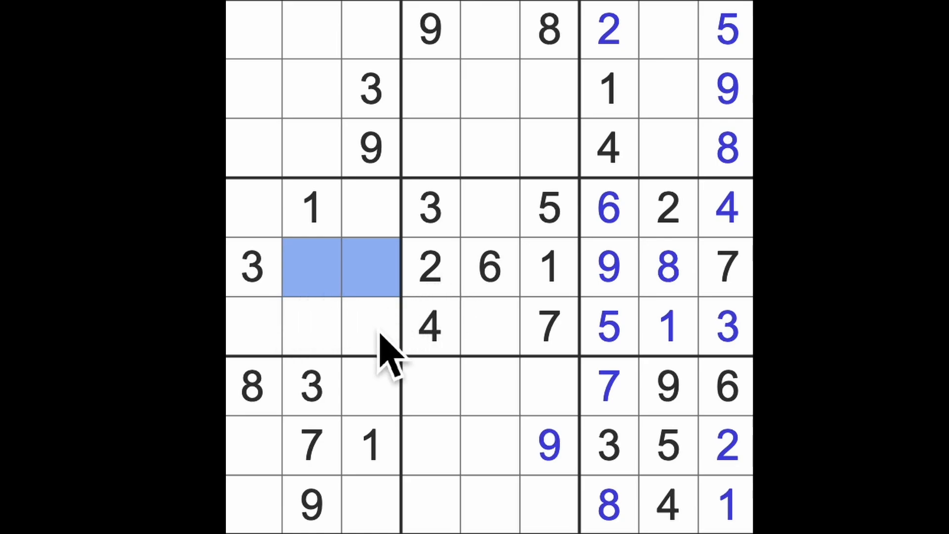
mouse_move(370, 315)
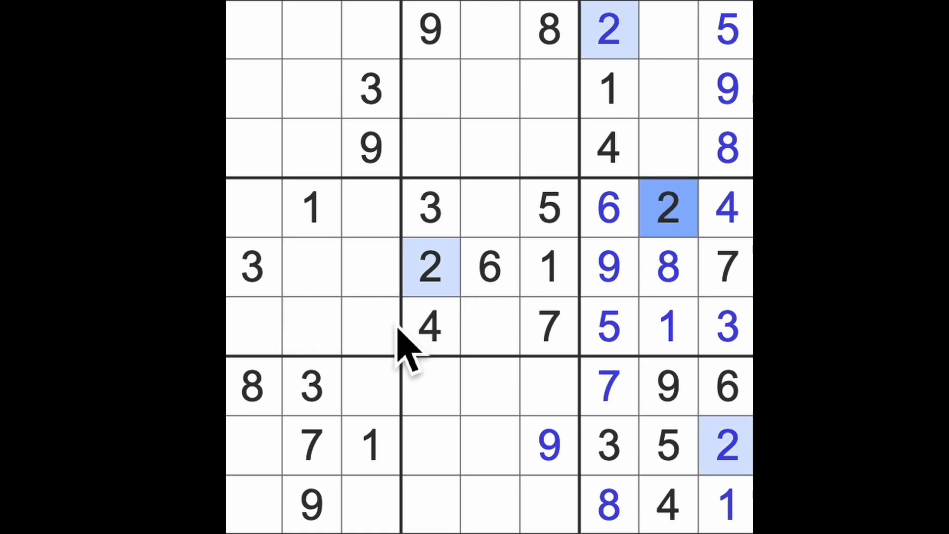
left_click(251, 327)
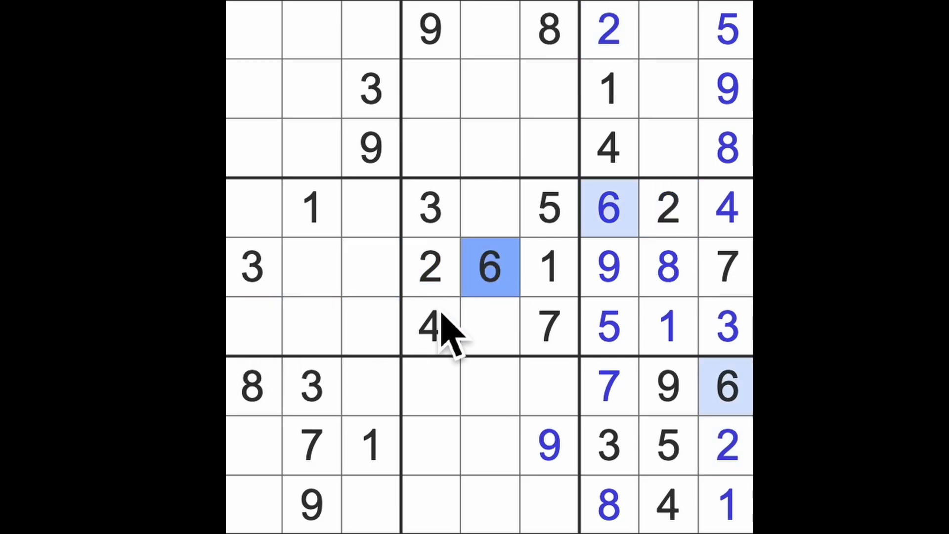
left_click(312, 327)
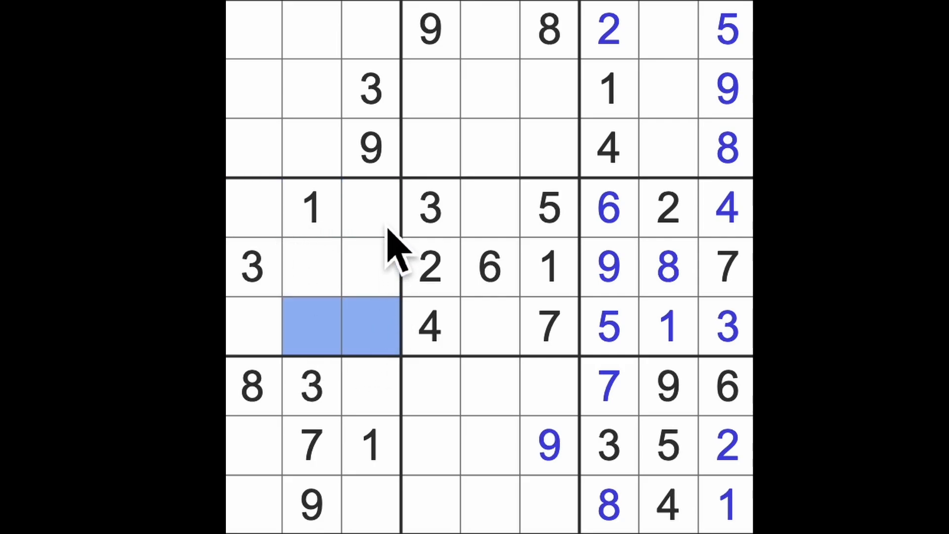
left_click(369, 207)
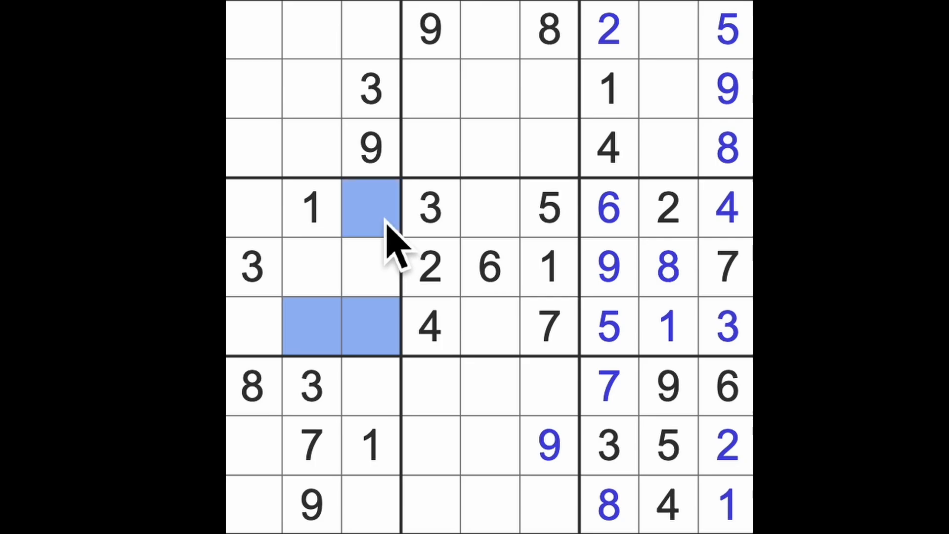
left_click(255, 327)
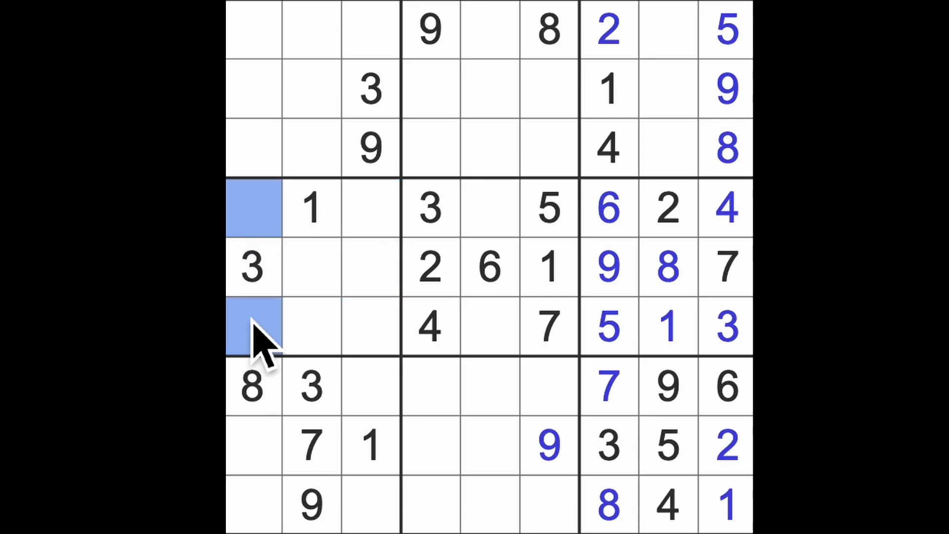
mouse_move(508, 339)
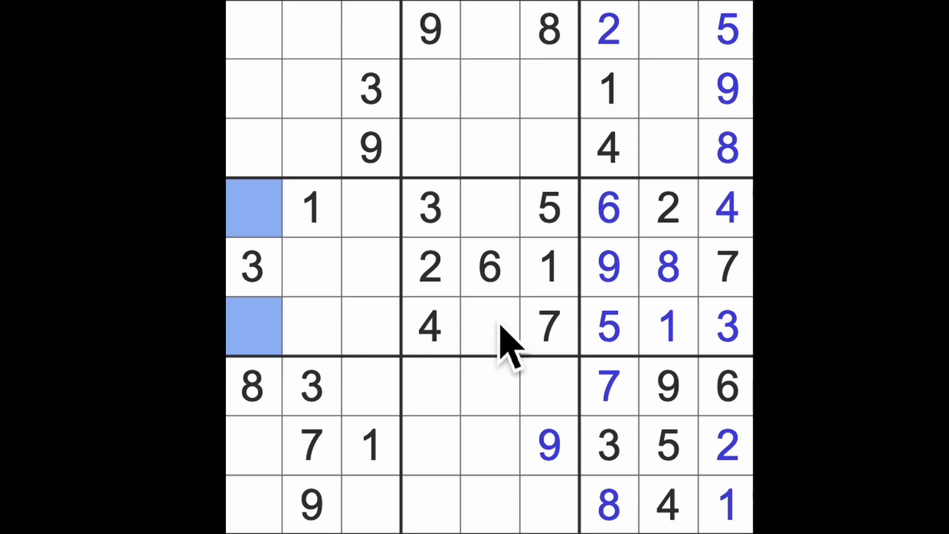
left_click(489, 209)
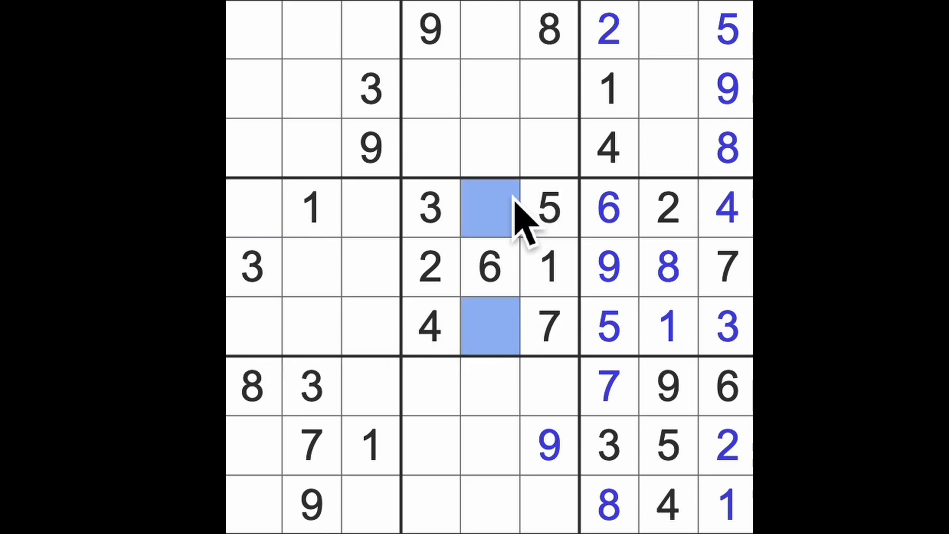
mouse_move(582, 278)
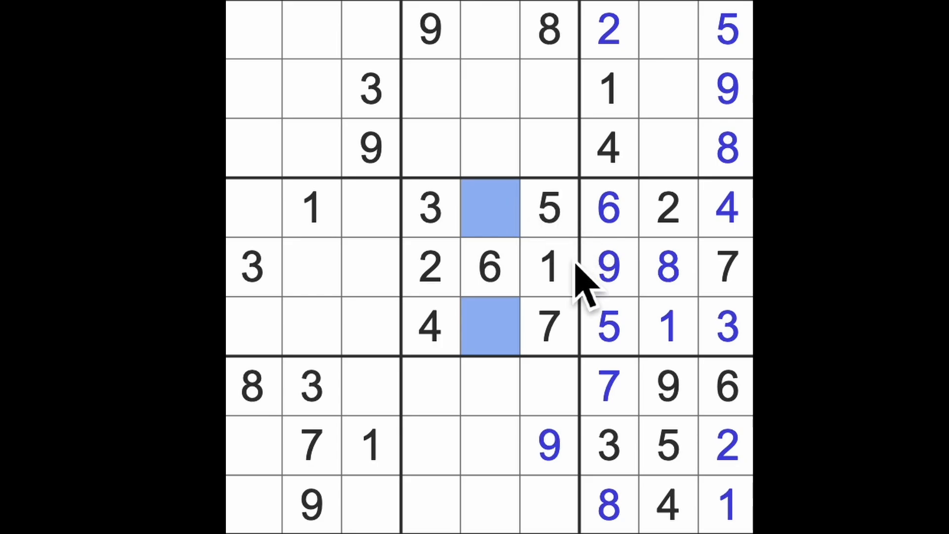
left_click(548, 268)
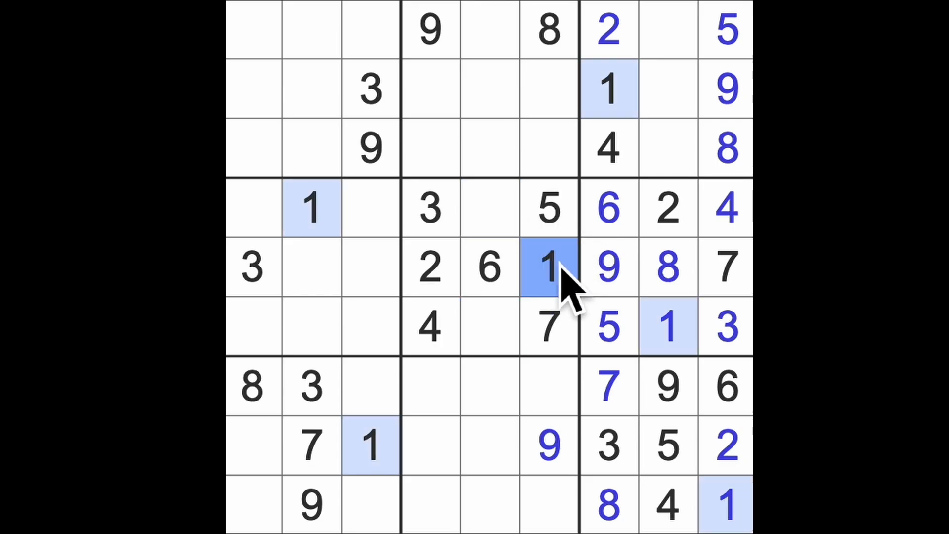
mouse_move(436, 291)
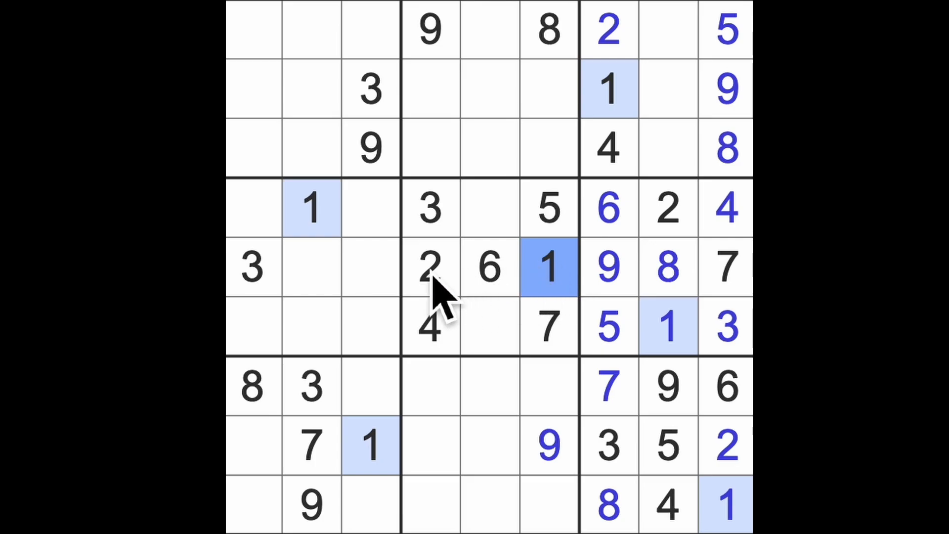
left_click(429, 268)
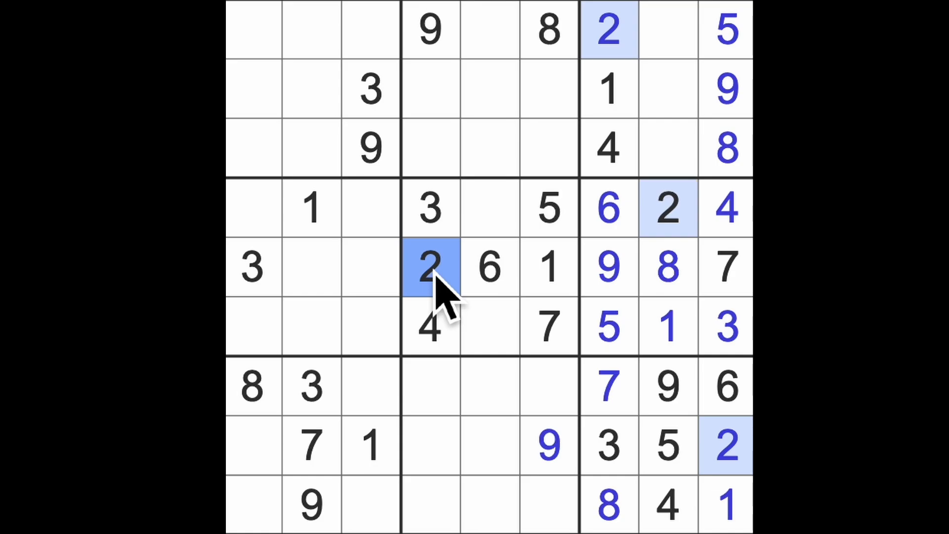
left_click(430, 208)
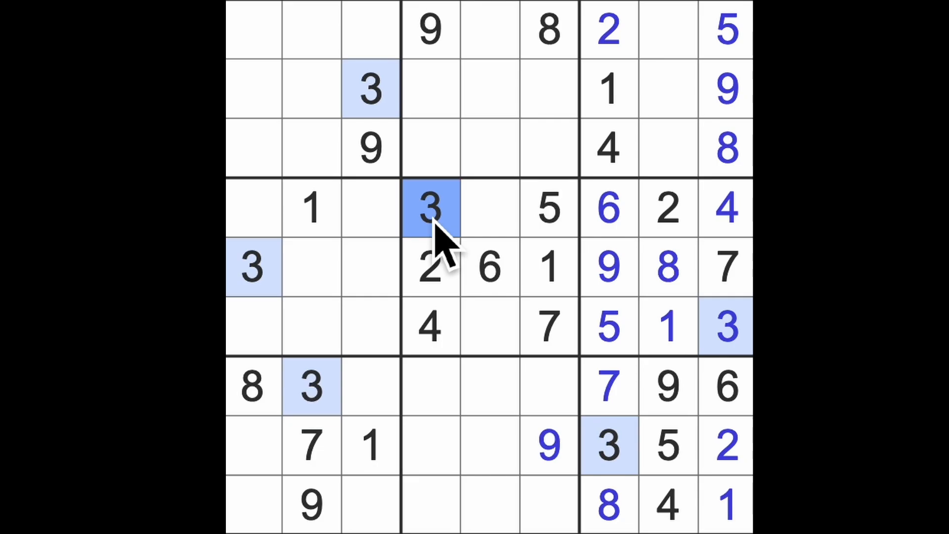
left_click(607, 148)
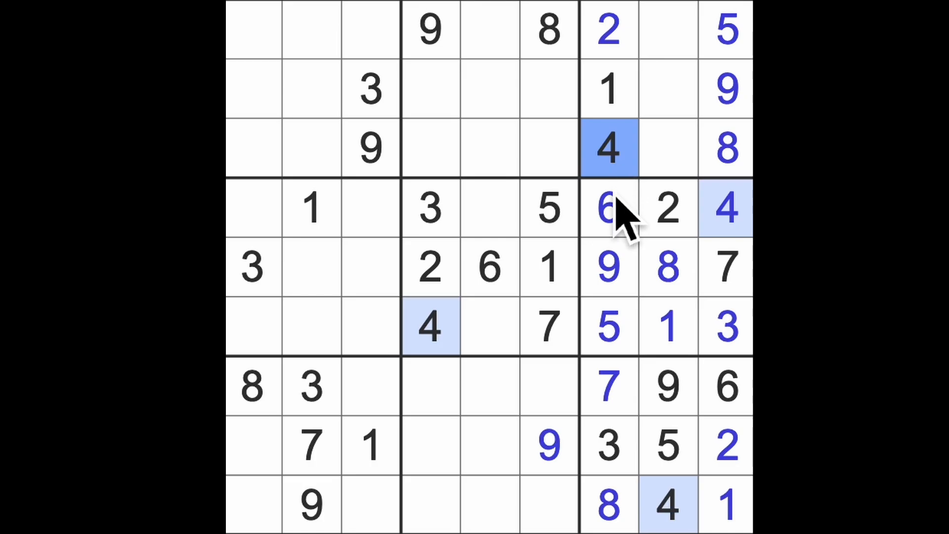
left_click(548, 208)
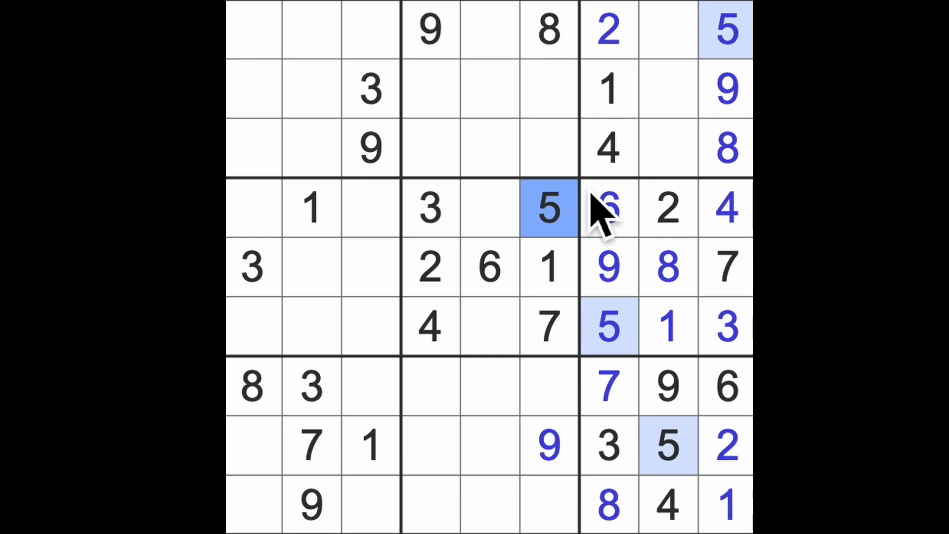
left_click(608, 208)
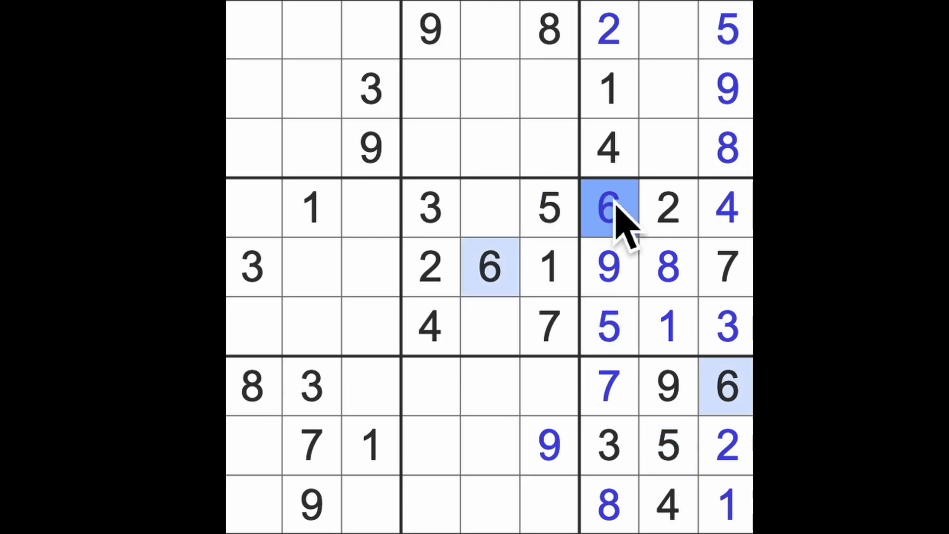
mouse_move(630, 218)
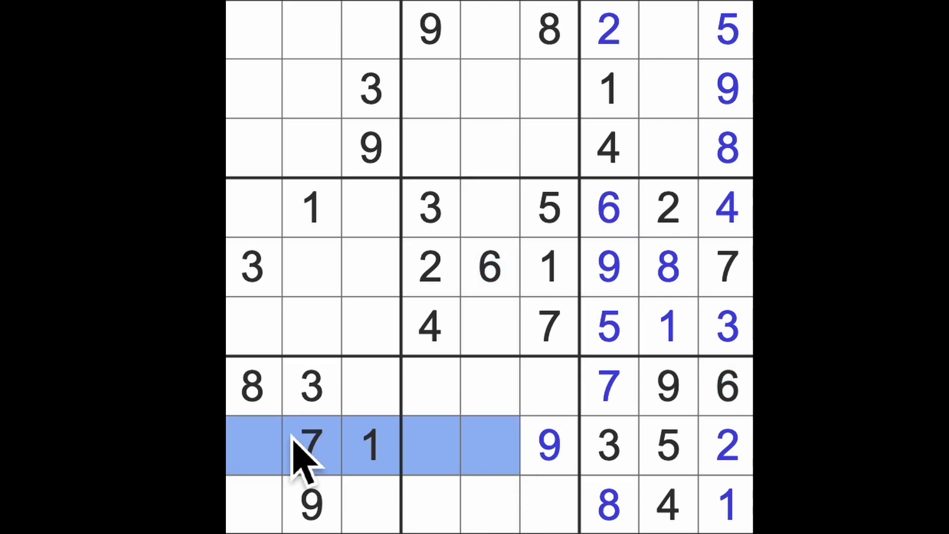
mouse_move(569, 79)
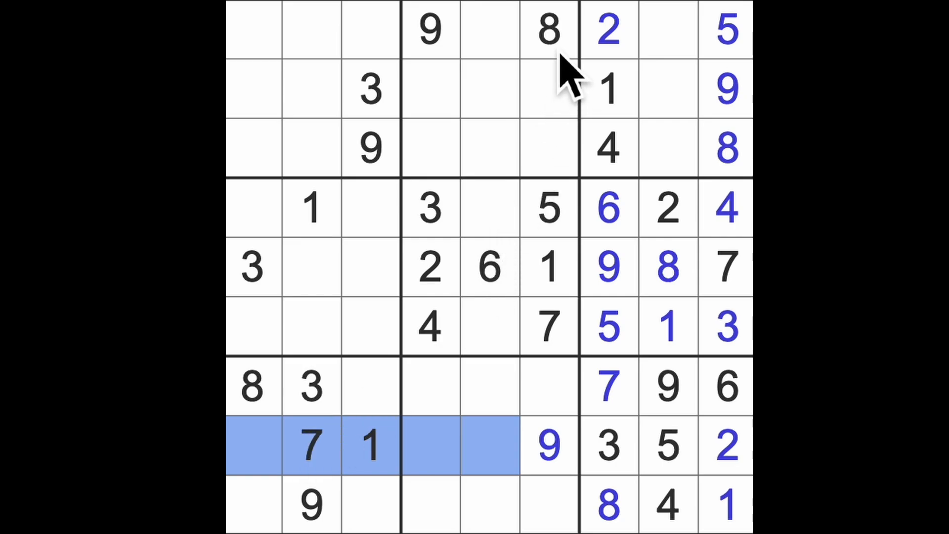
Check where the 8s sit and place 4 in row 8, column 5.
left_click(491, 327)
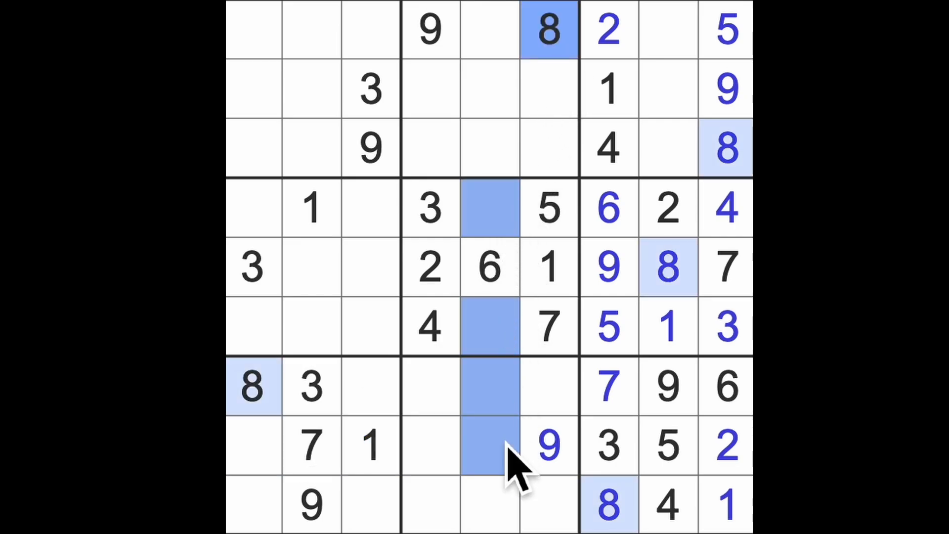
left_click(490, 267)
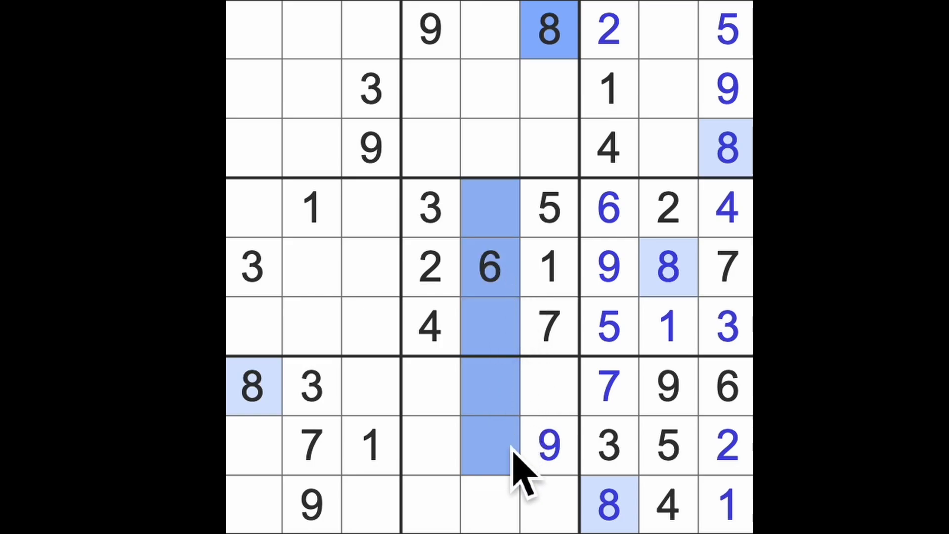
left_click(487, 445)
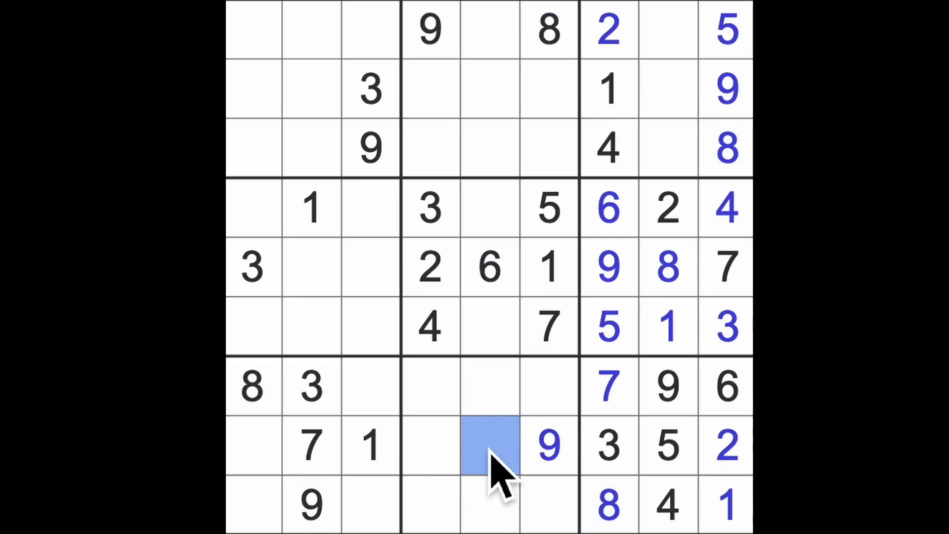
left_click(489, 445)
type("4")
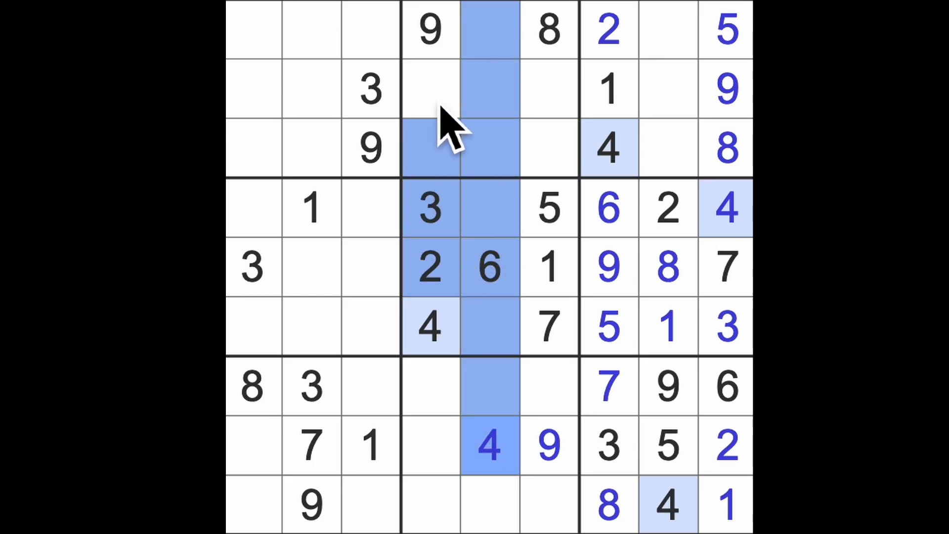
Enter 4 in row 2, column 6, then 8 and 6 in row 8.
left_click(548, 89)
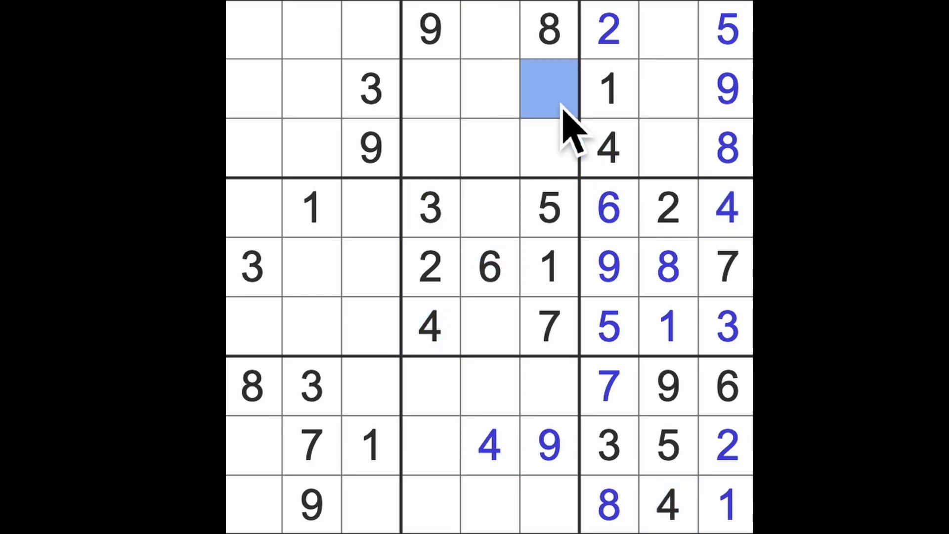
type("4")
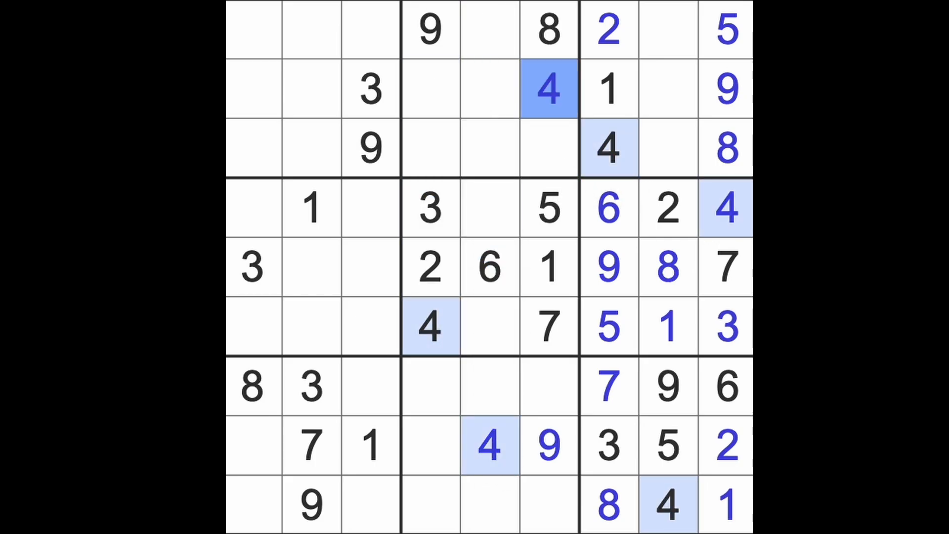
left_click(430, 445)
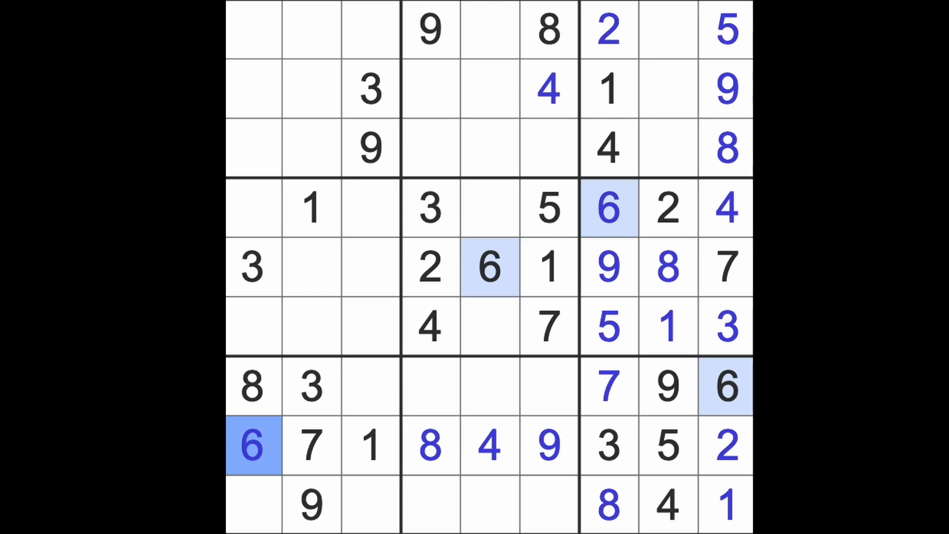
left_click(725, 504)
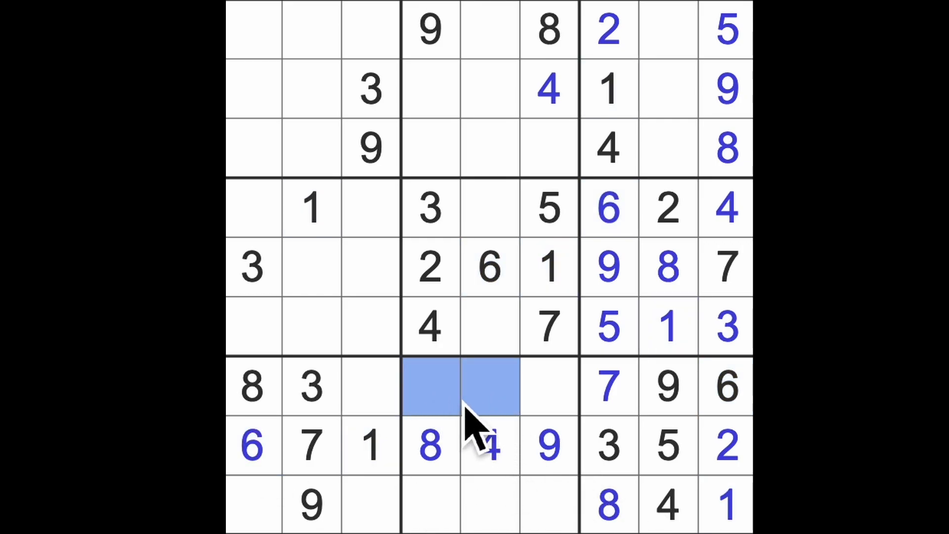
left_click(430, 267)
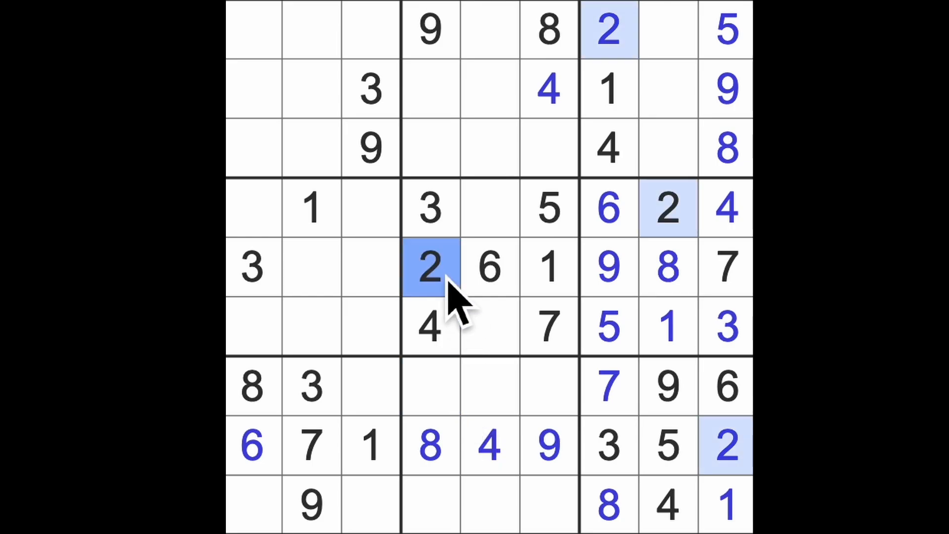
mouse_move(336, 412)
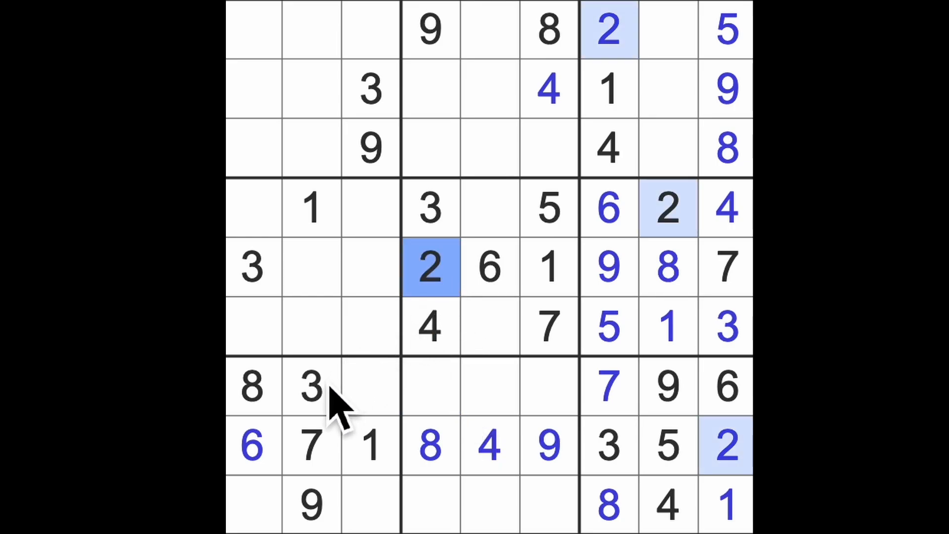
left_click(487, 506)
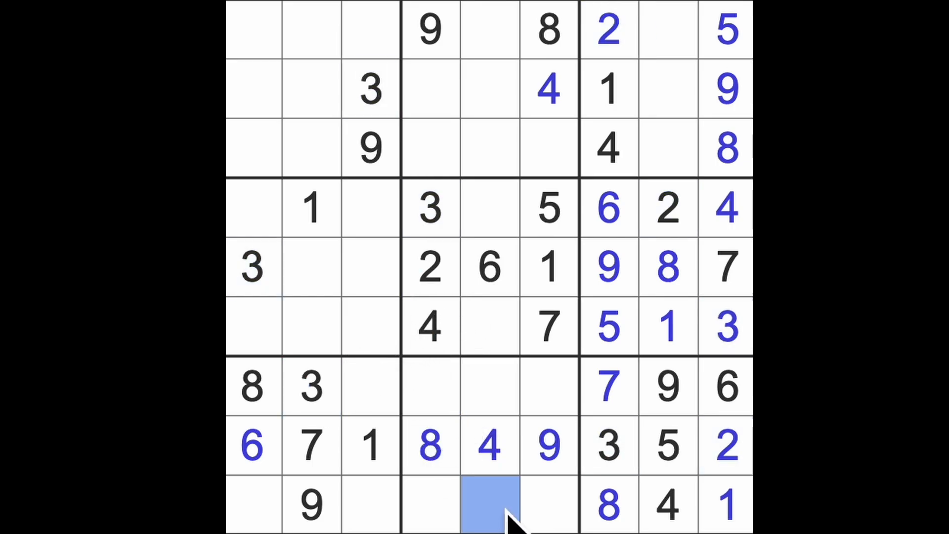
left_click(548, 503)
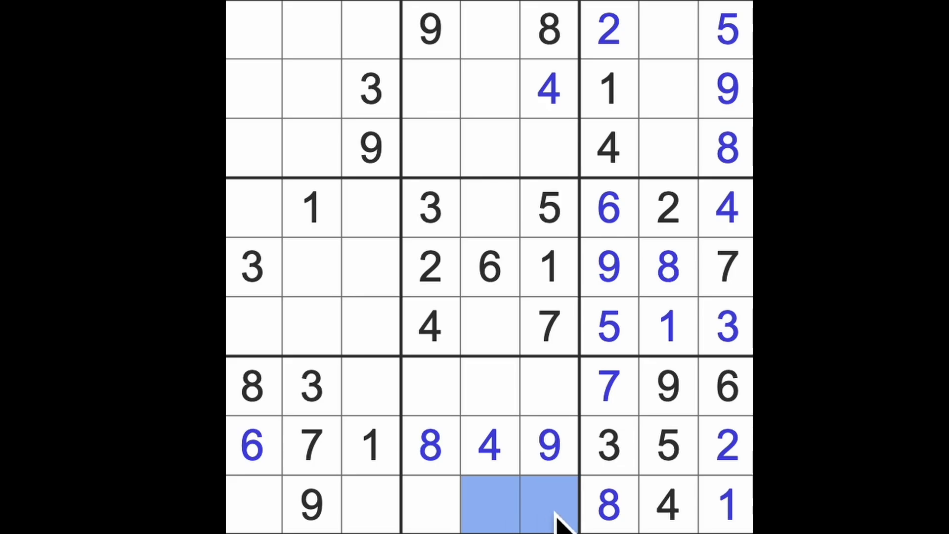
mouse_move(547, 506)
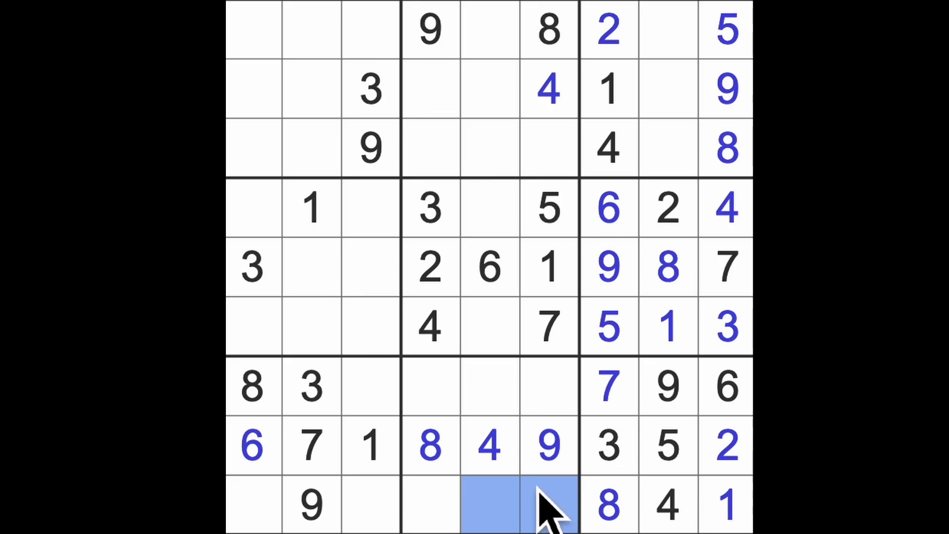
mouse_move(690, 473)
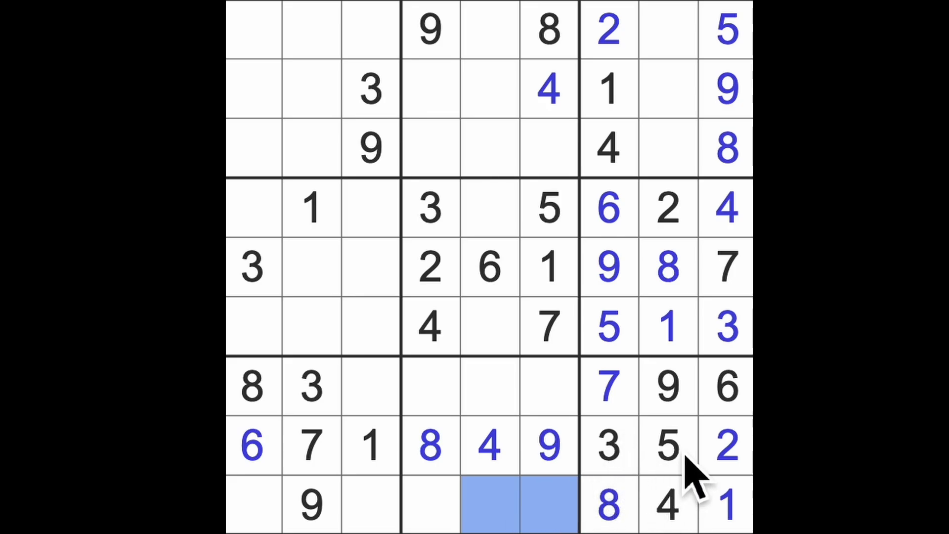
left_click(668, 445)
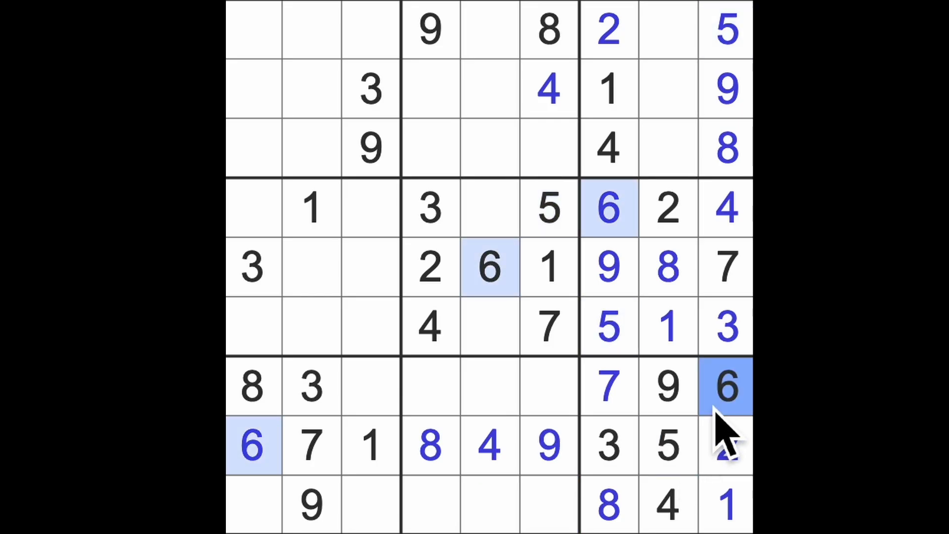
left_click(548, 505)
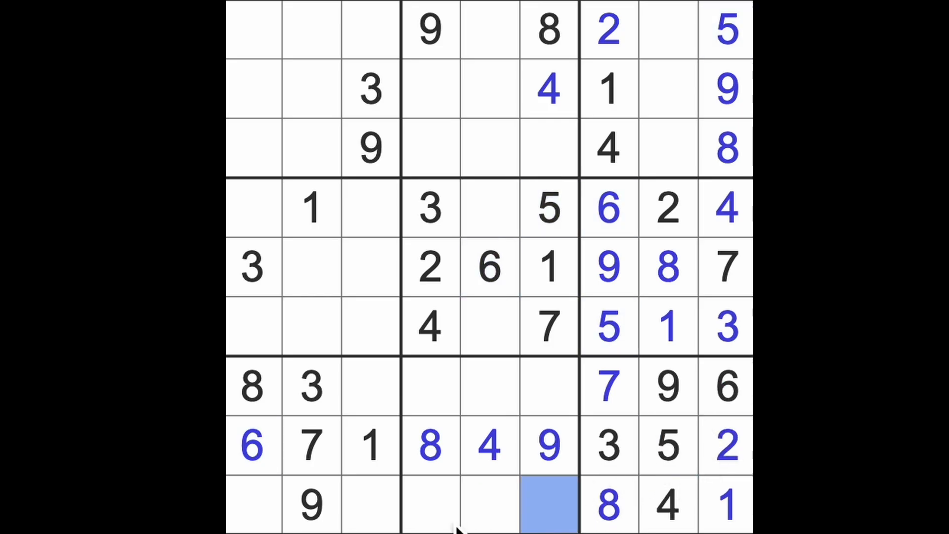
left_click(609, 386)
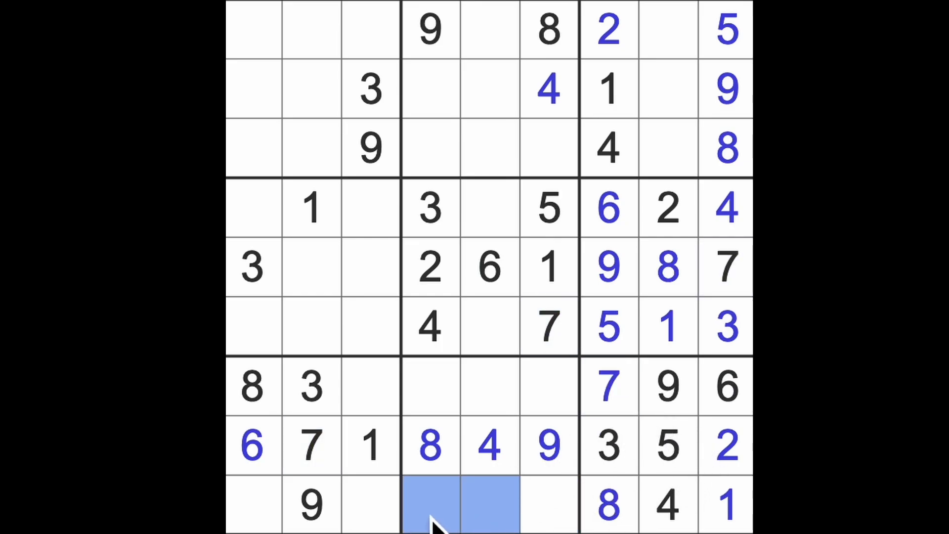
mouse_move(509, 411)
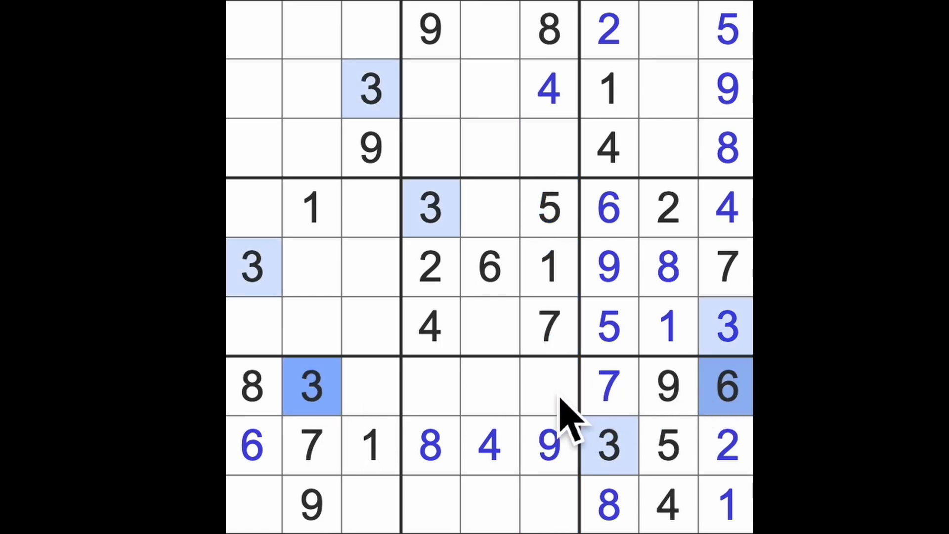
Enter 2 in row 7, column 6 and 4 in row 7, column 3.
left_click(547, 387)
type("2")
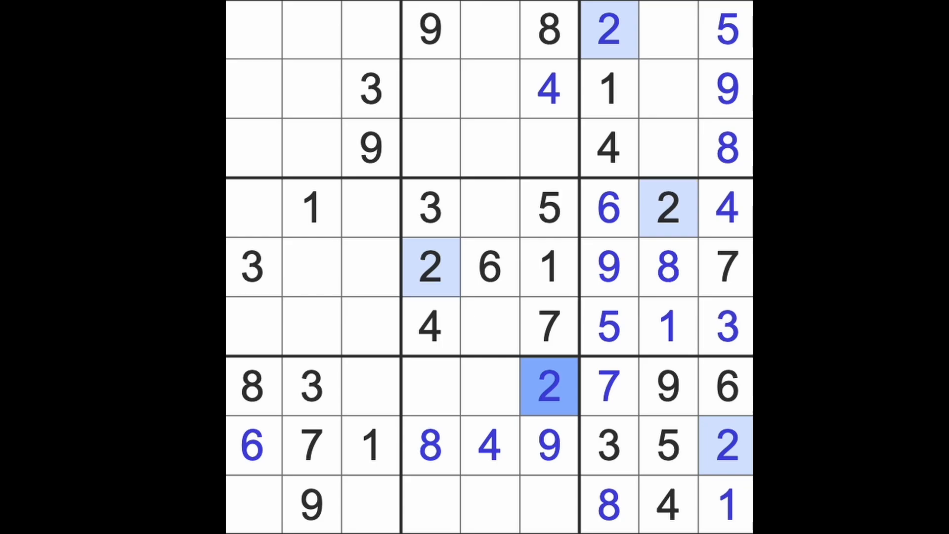
left_click(430, 386)
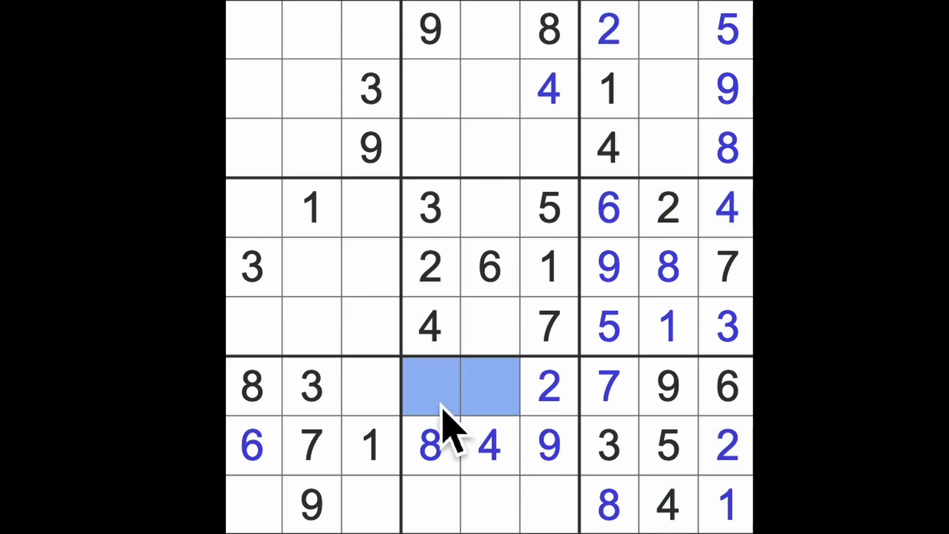
left_click(370, 388)
type("4")
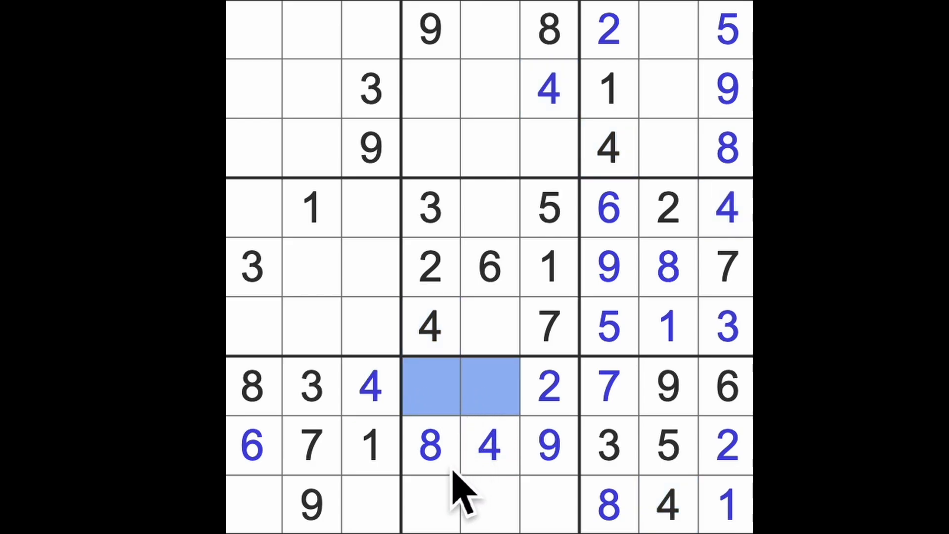
Mark the empty bottom-row cells to check candidates, then clear the markings.
left_click(369, 502)
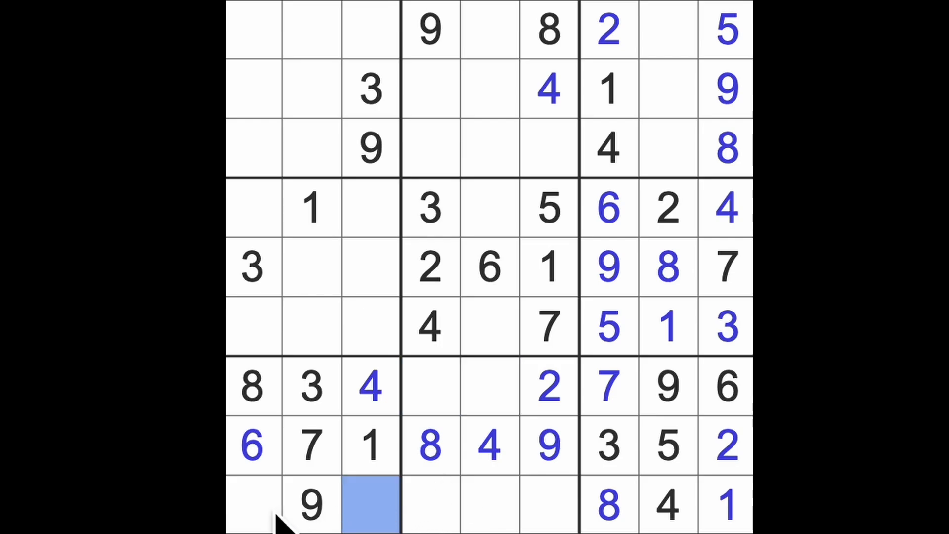
left_click(252, 506)
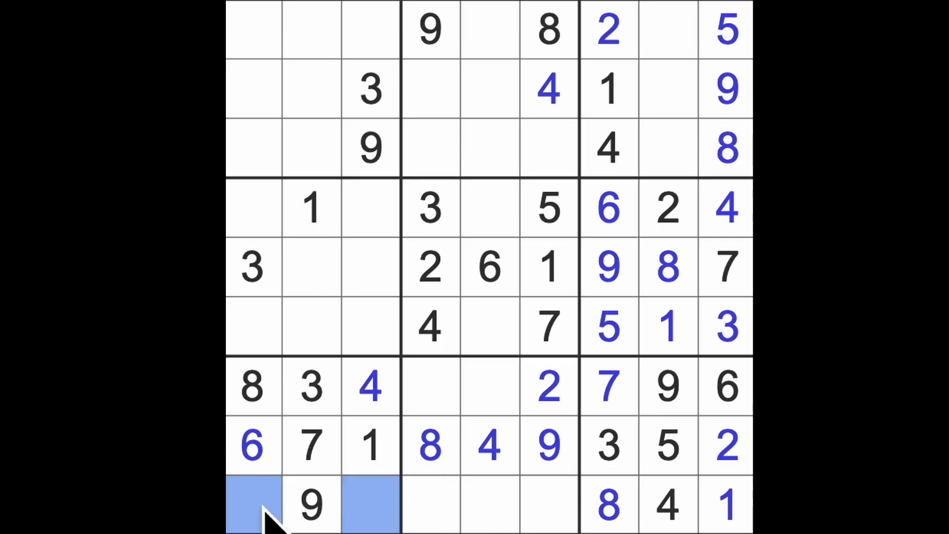
left_click(547, 505)
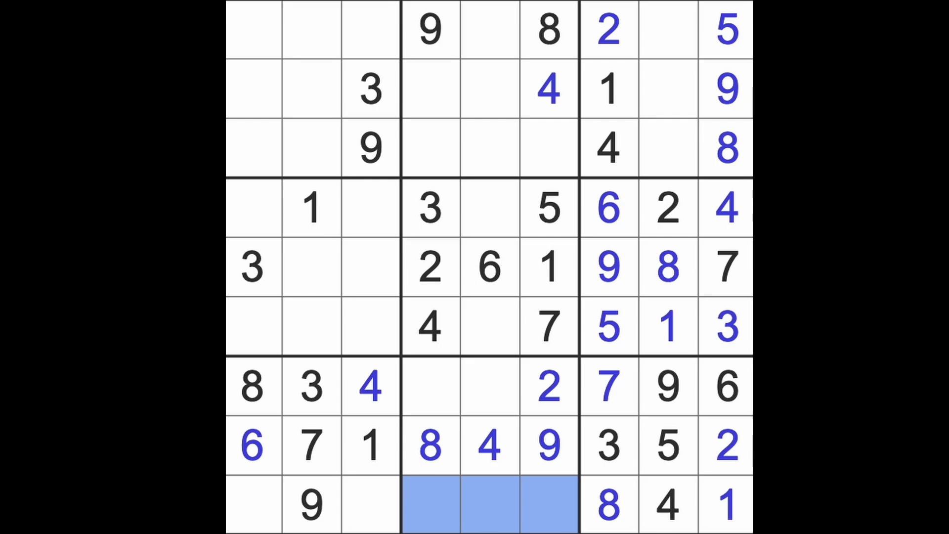
left_click(429, 208)
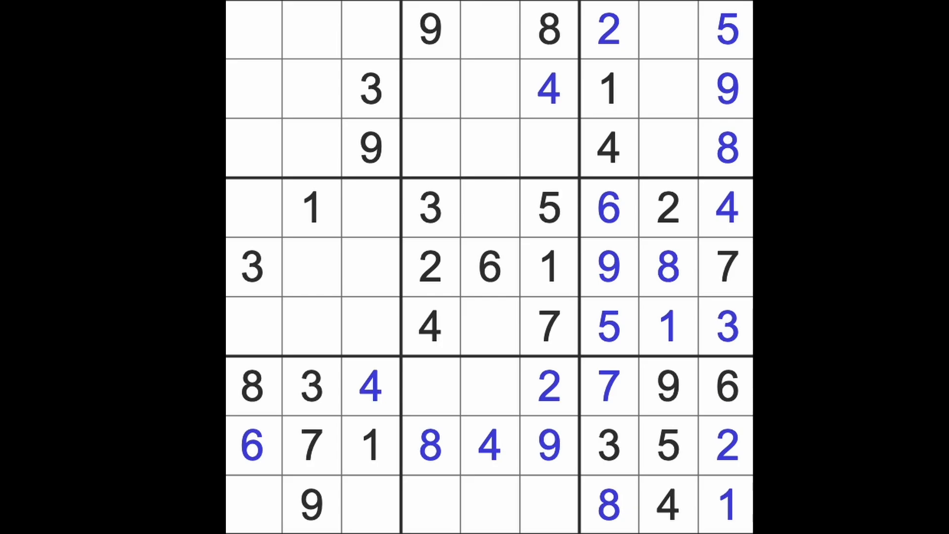
left_click(607, 88)
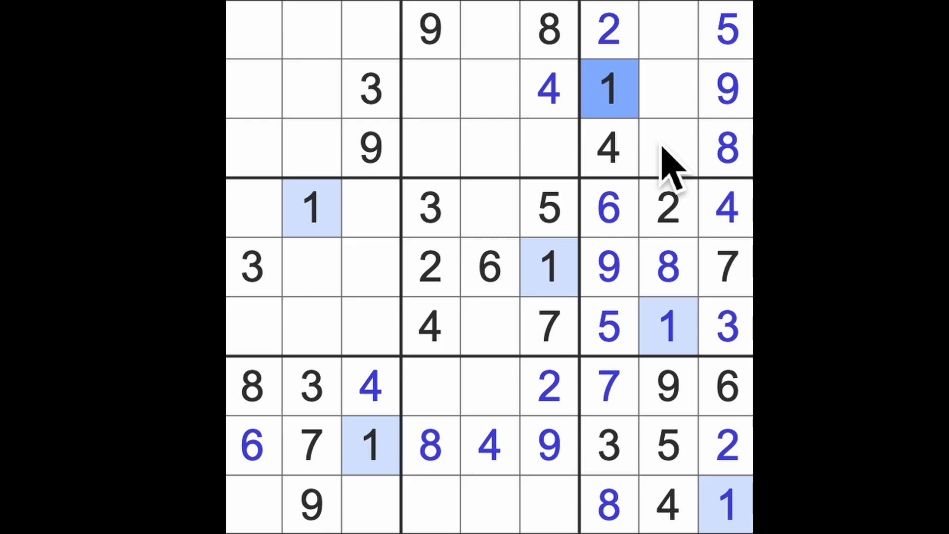
mouse_move(485, 291)
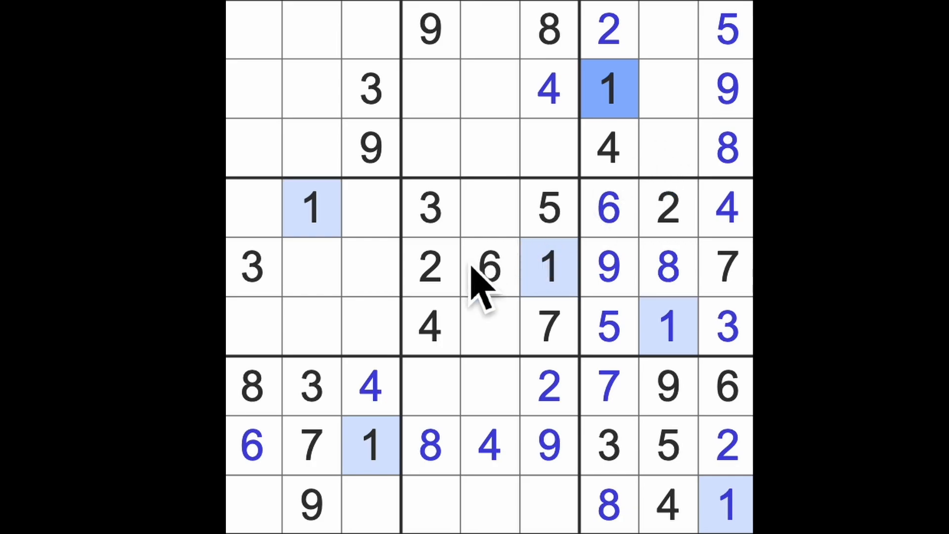
Highlight the 2s and 3s, then complete row 5 with 4 and 5.
left_click(430, 268)
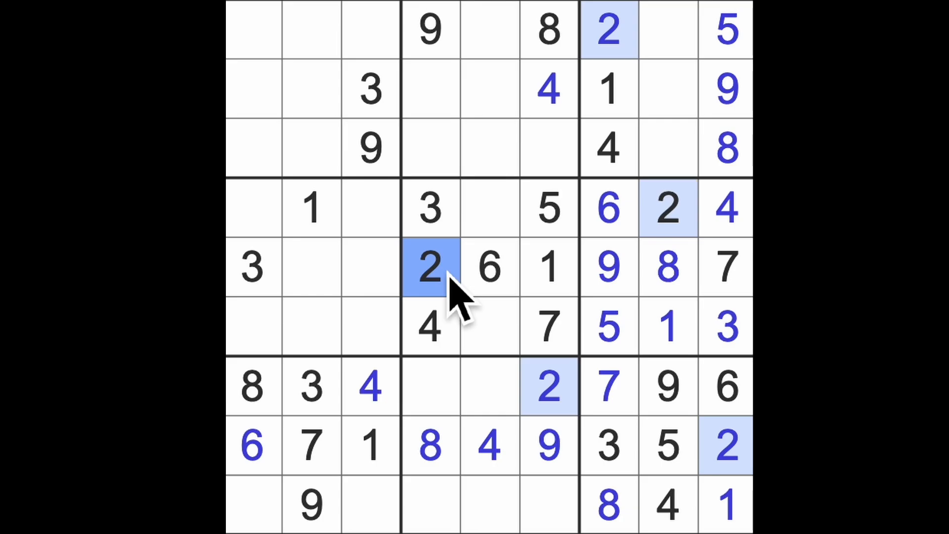
left_click(428, 208)
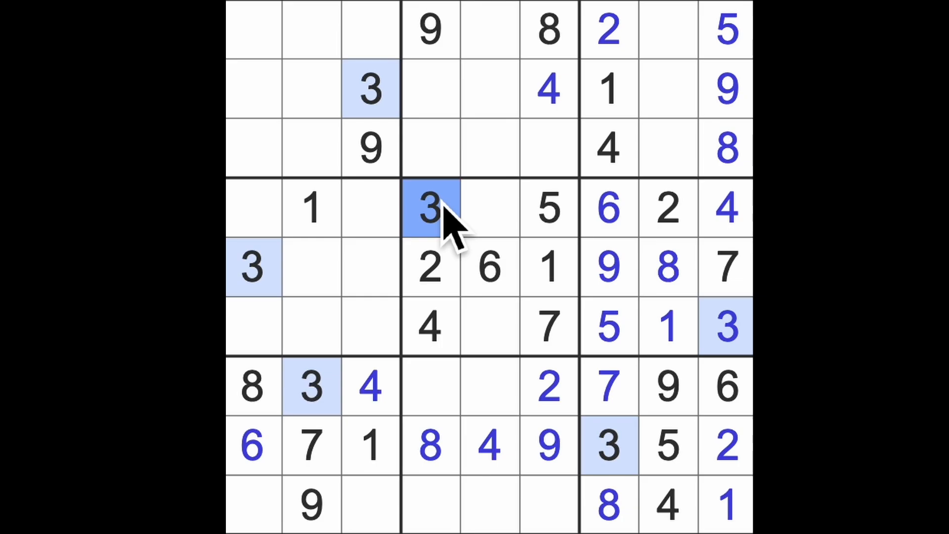
mouse_move(490, 236)
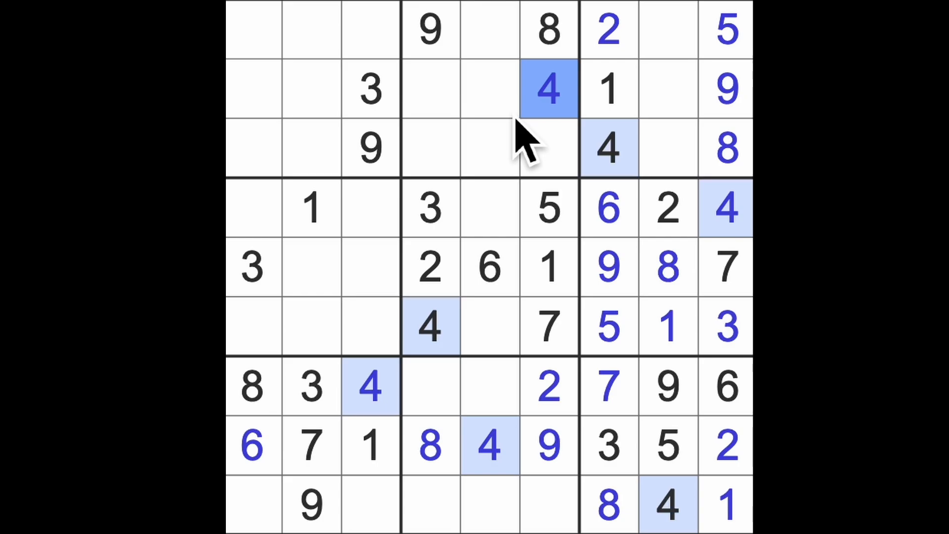
mouse_move(451, 270)
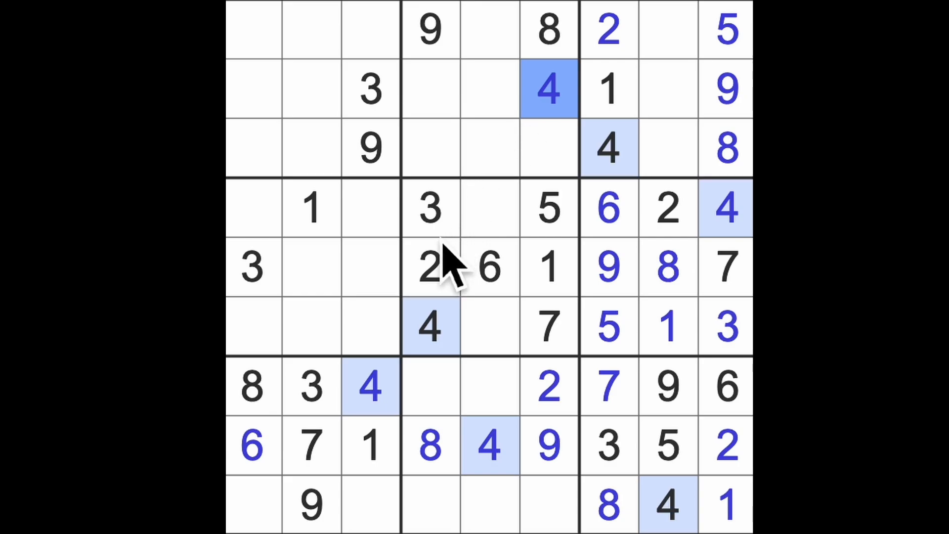
left_click(726, 208)
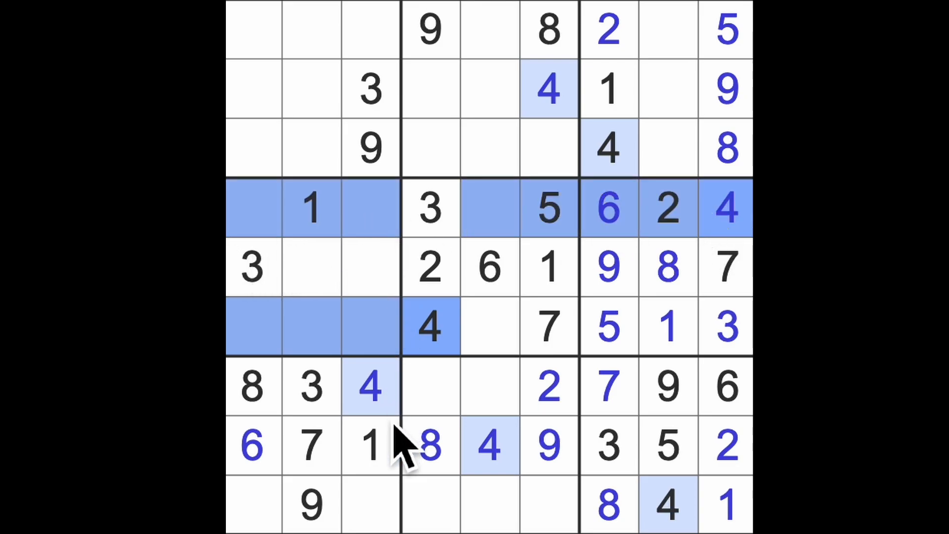
left_click(312, 267)
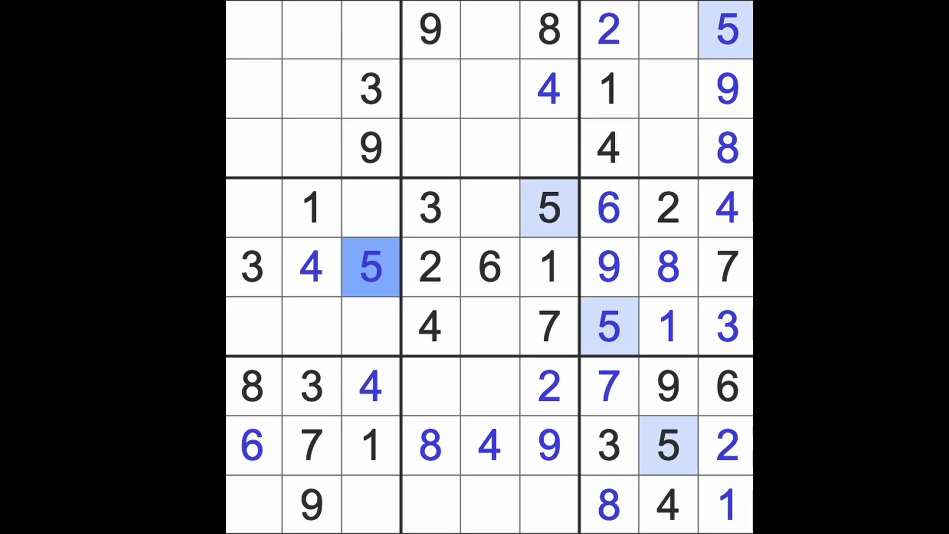
Place 5 in row 9, column 1 and 2 in row 9, column 3.
left_click(371, 505)
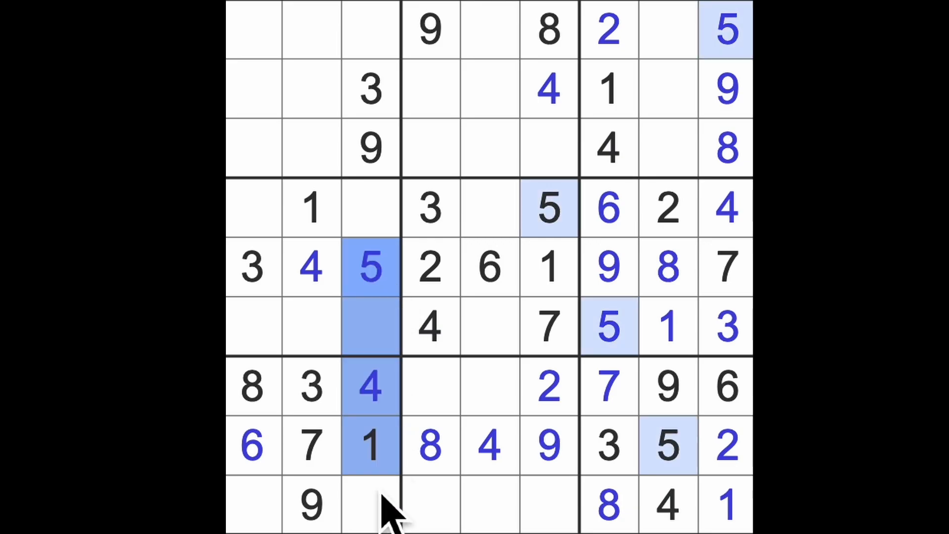
left_click(253, 504)
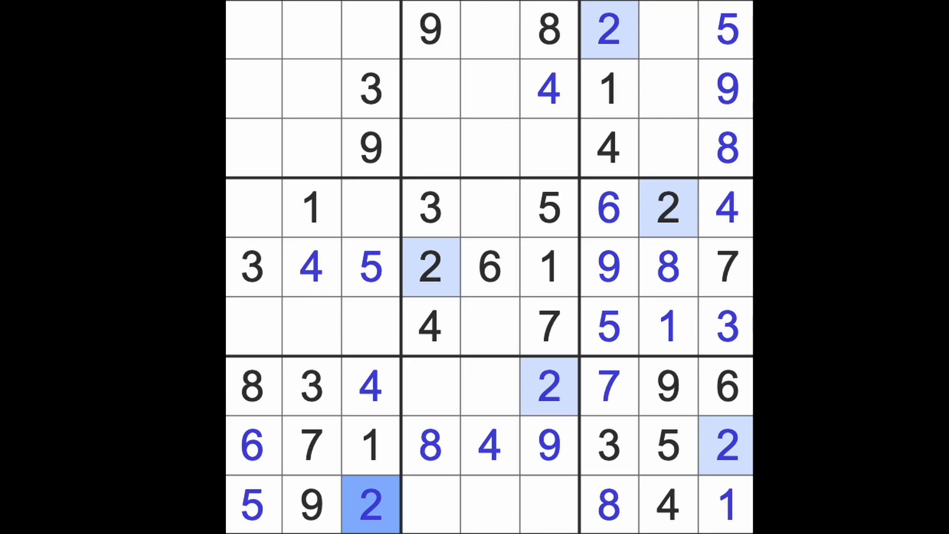
left_click(253, 29)
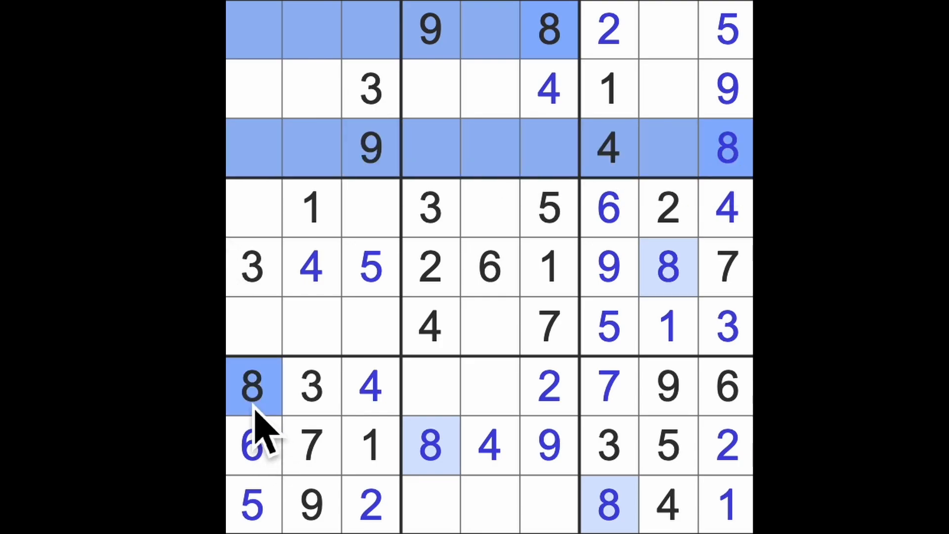
Enter 6 in row 6, column 3 and 8 in row 4, column 3.
left_click(312, 89)
type("8")
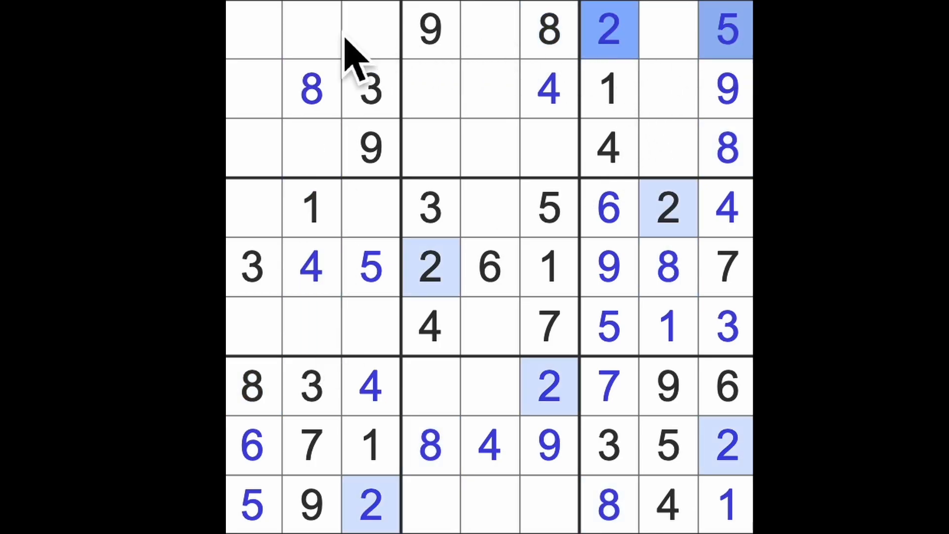
left_click(311, 29)
type("6")
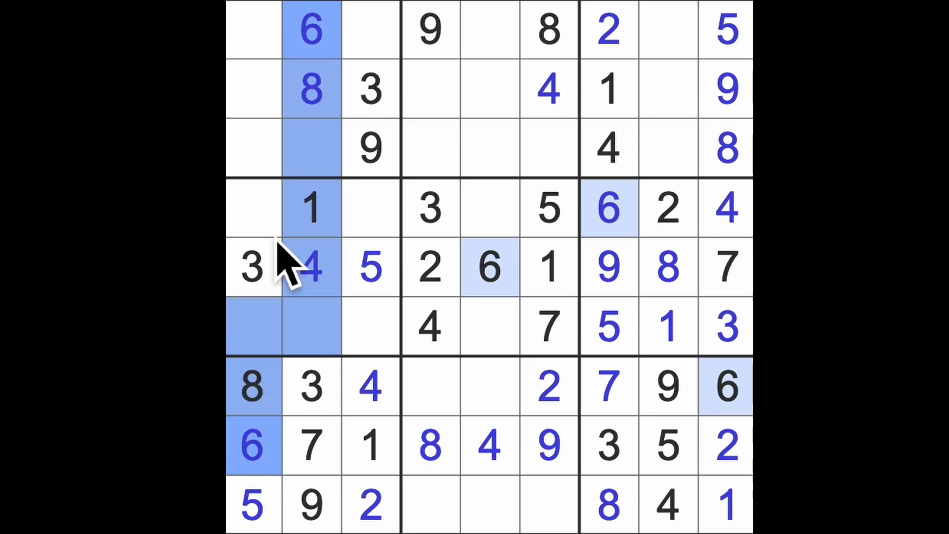
left_click(370, 327)
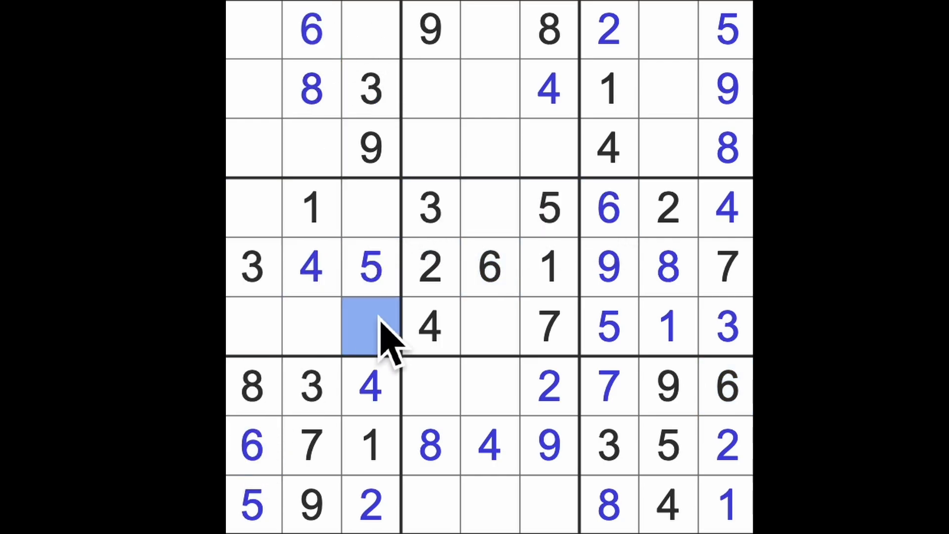
type("6")
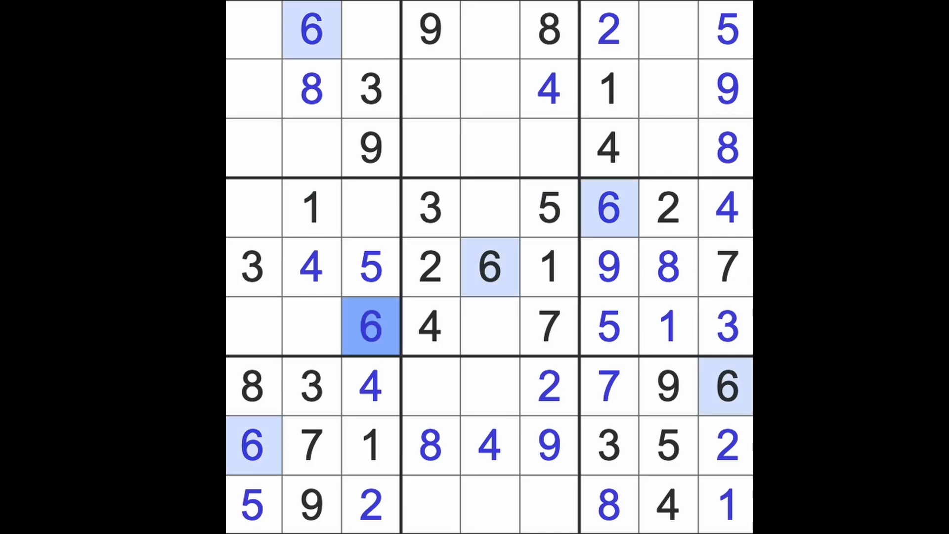
mouse_move(378, 130)
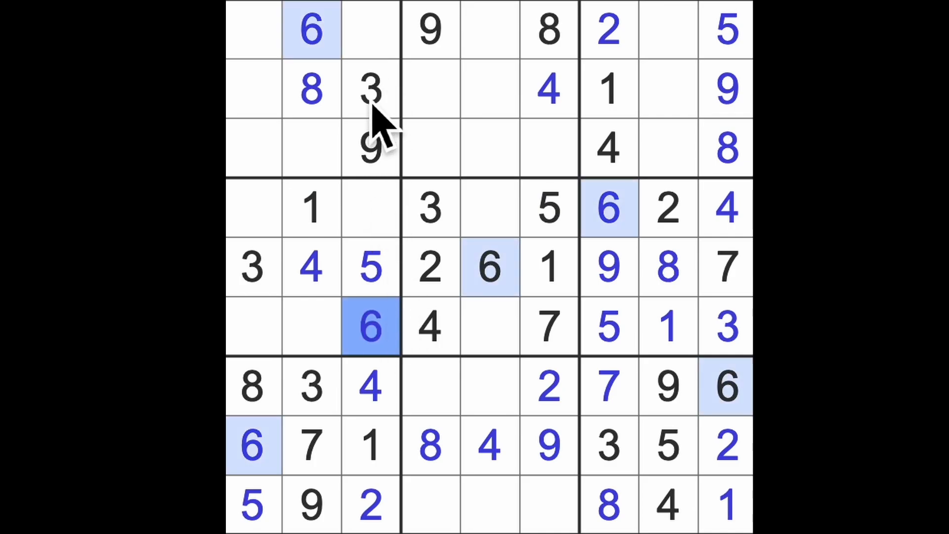
left_click(371, 208)
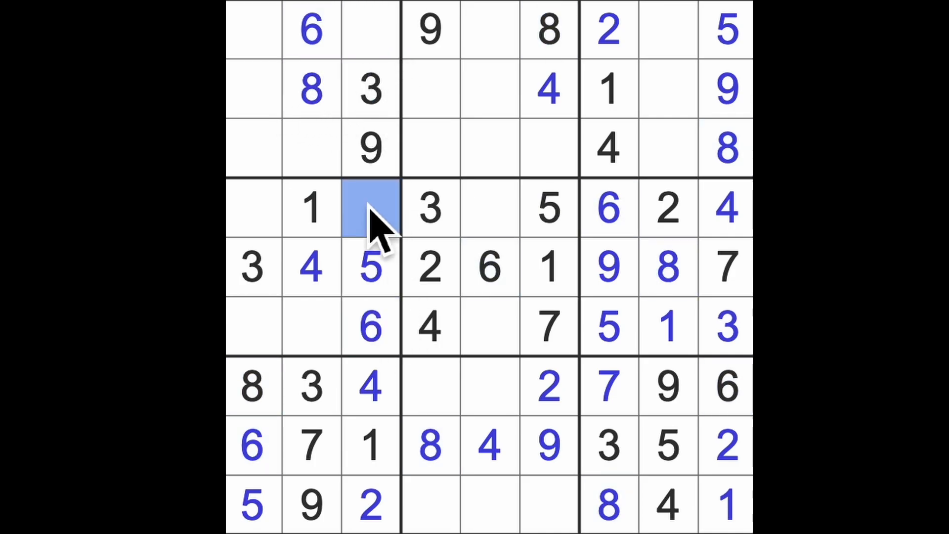
type("8")
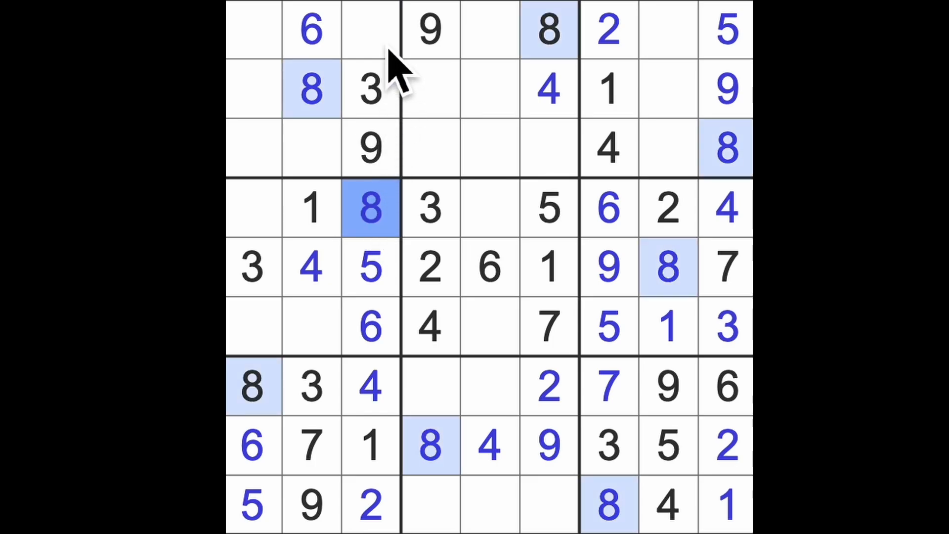
Enter 7 at the top of column 3 and 7 in row 4, column 1.
left_click(370, 31)
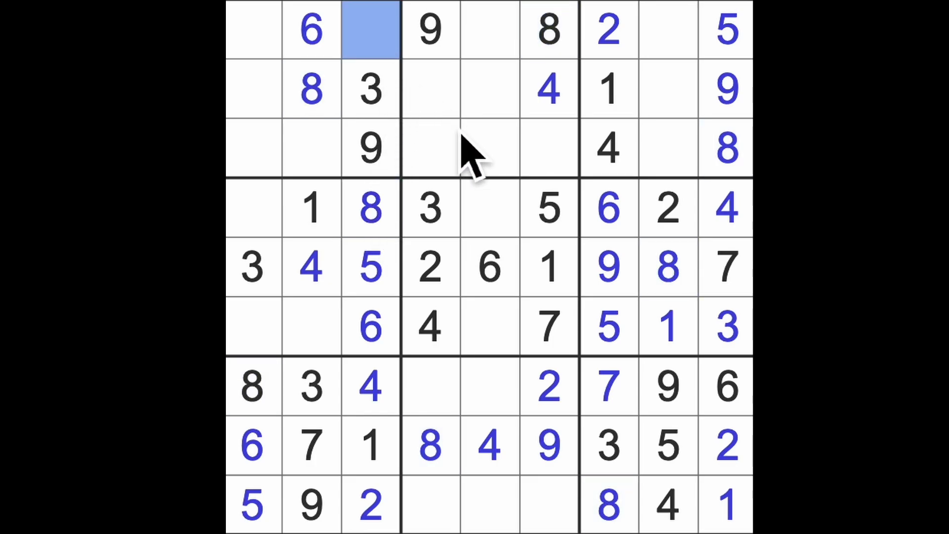
type("7")
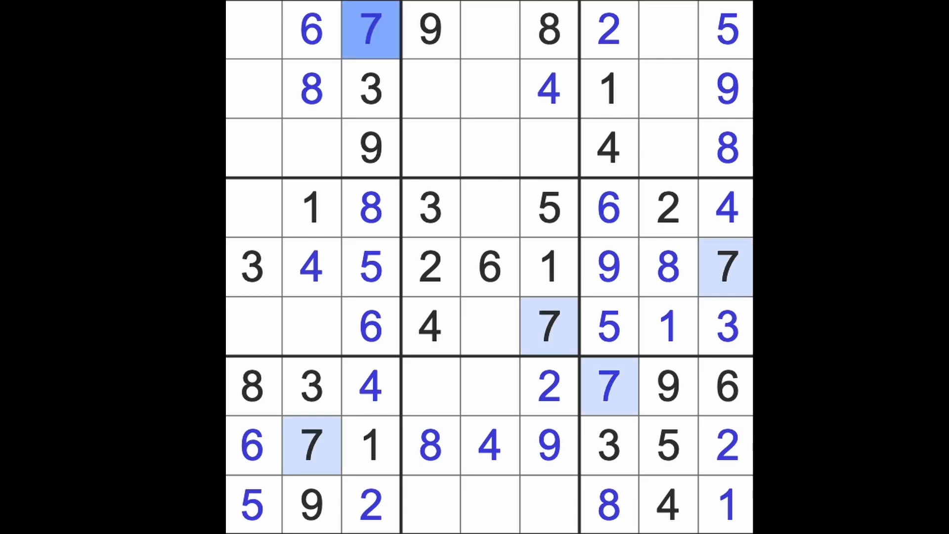
mouse_move(326, 466)
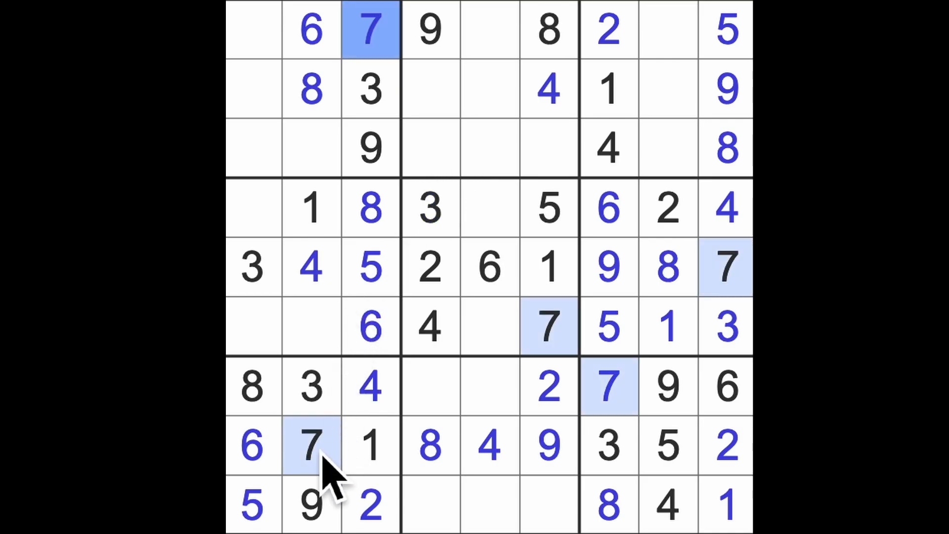
left_click(252, 327)
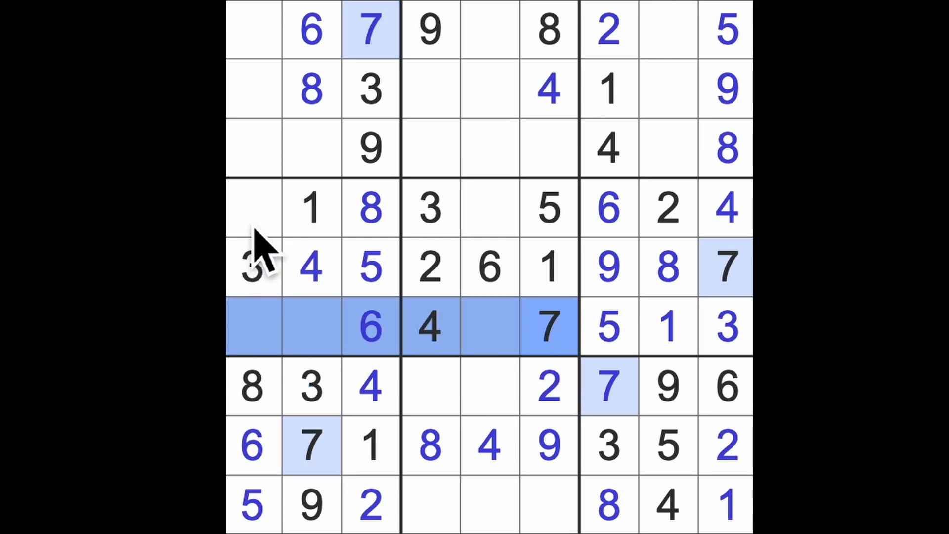
left_click(253, 209)
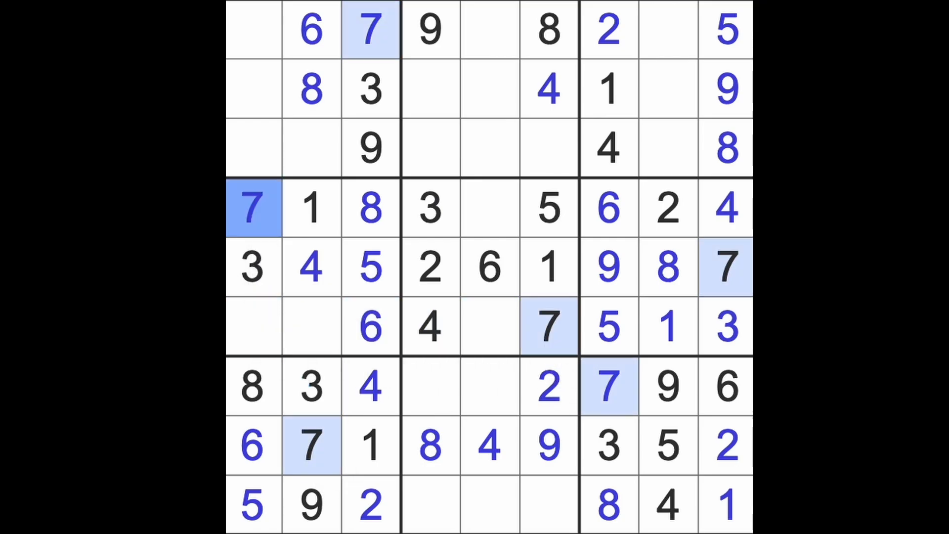
left_click(491, 207)
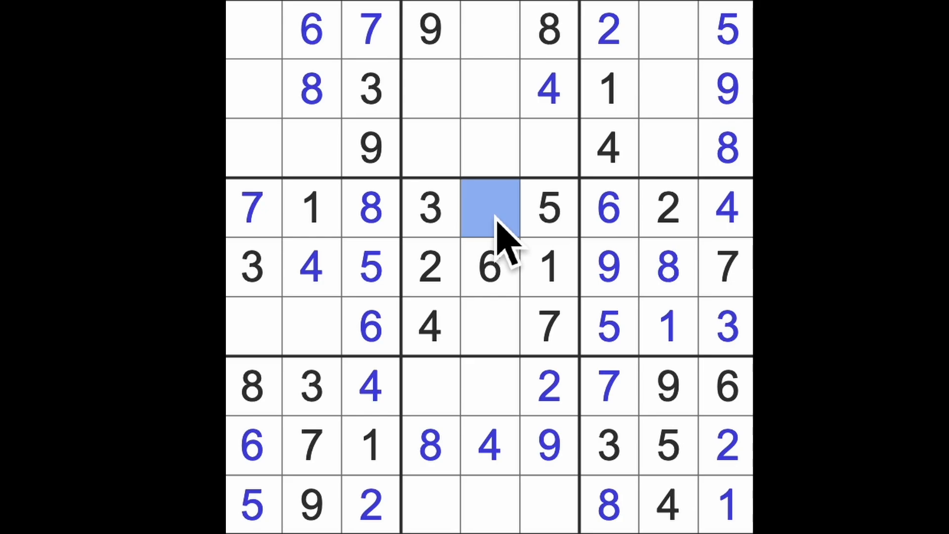
Enter 9 and 8 in column 5, 9 and 2 in row 6, then 5 and 2 top-left.
left_click(488, 327)
type("8")
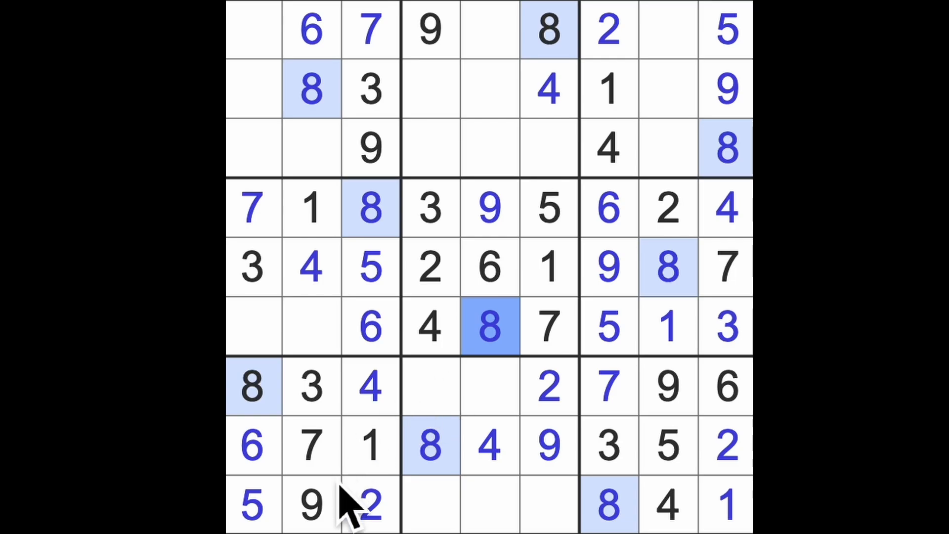
left_click(251, 327)
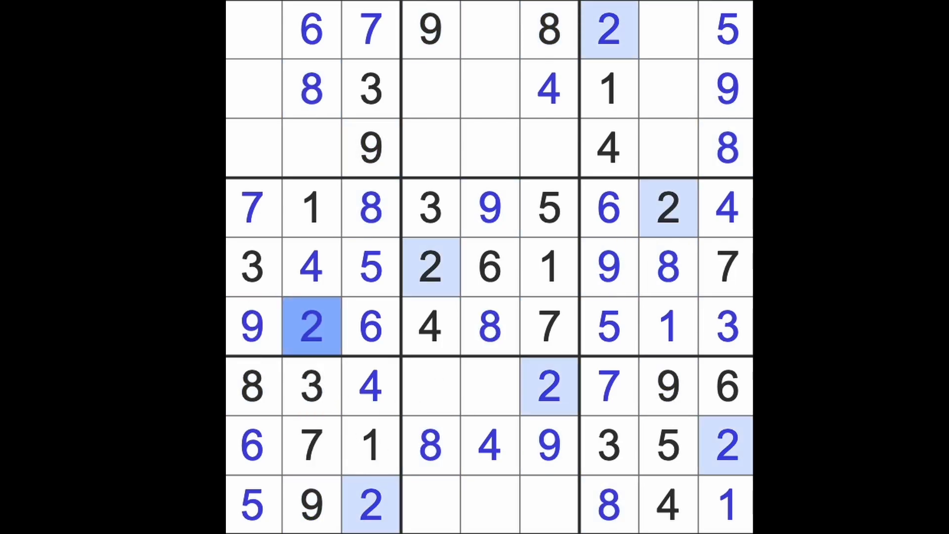
left_click(312, 149)
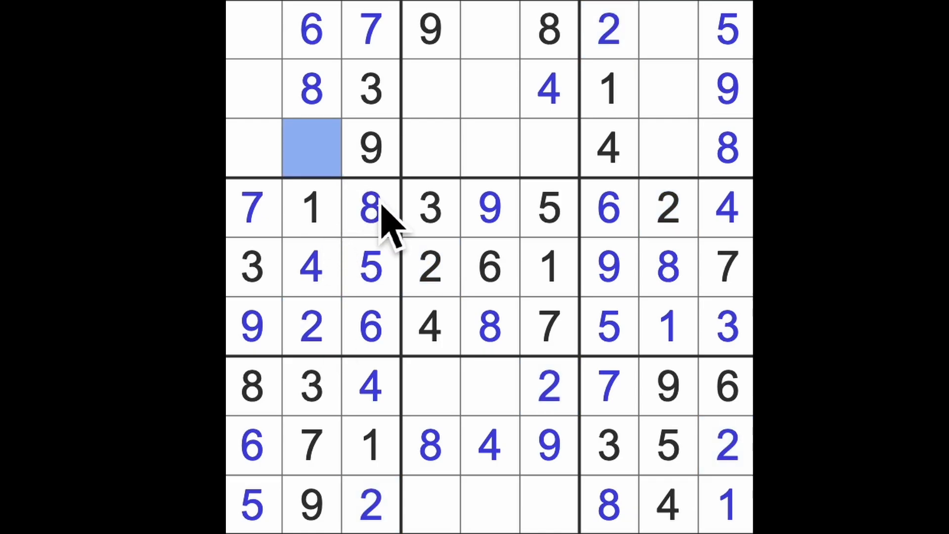
left_click(311, 147)
type("5")
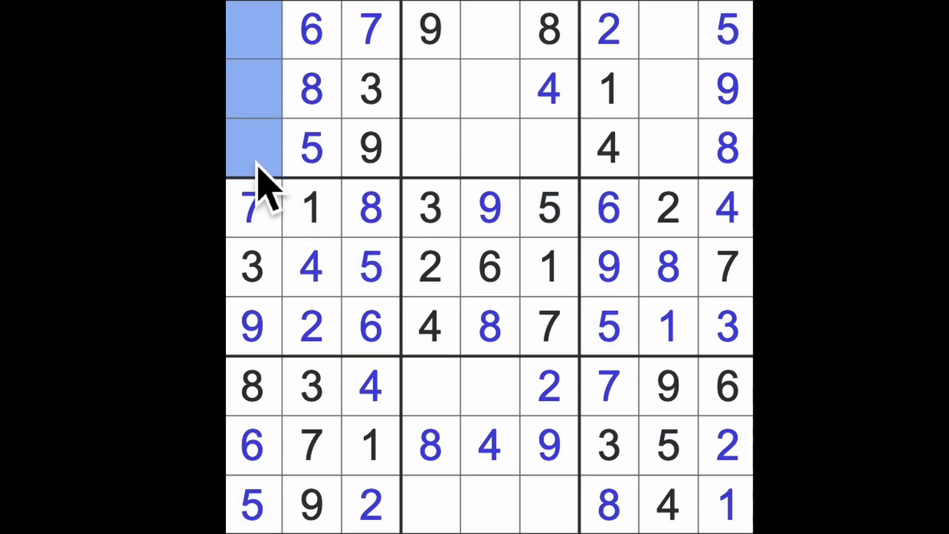
left_click(609, 90)
type("2")
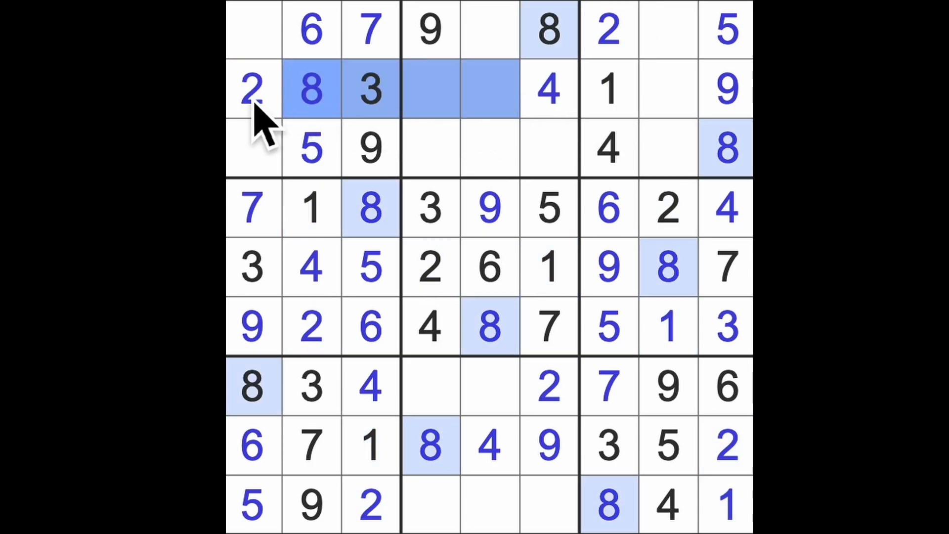
left_click(429, 266)
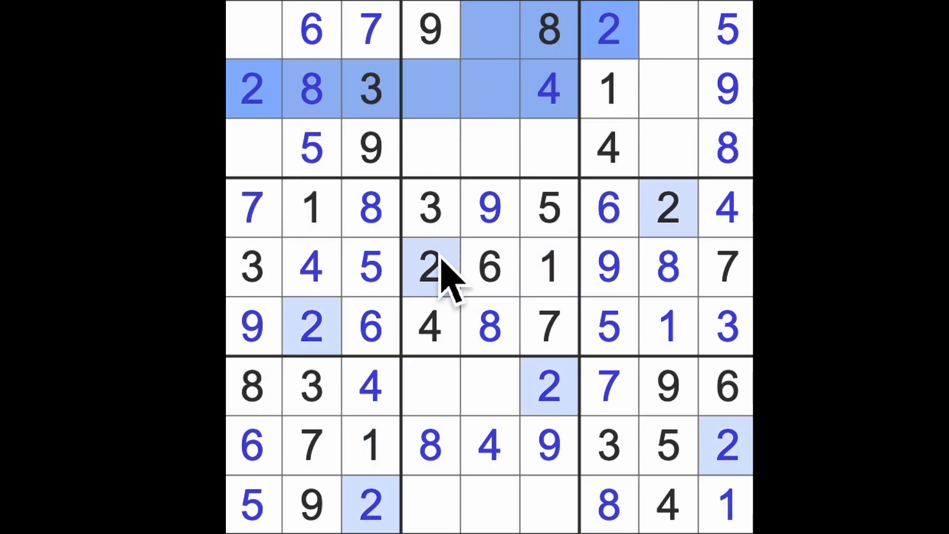
left_click(489, 148)
type("2")
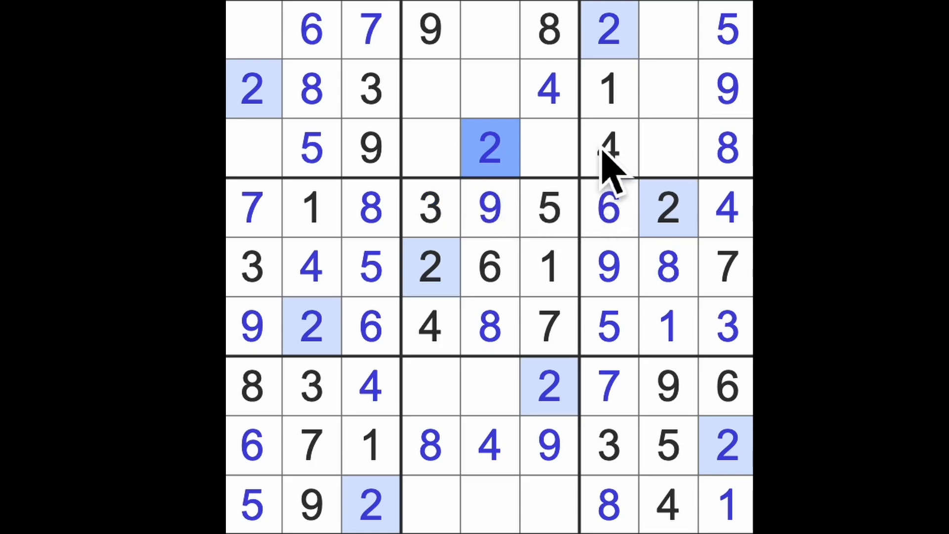
Fill column 1's top gaps, 1 atop column 5, 5 in row 2, 3 in row 1.
left_click(253, 30)
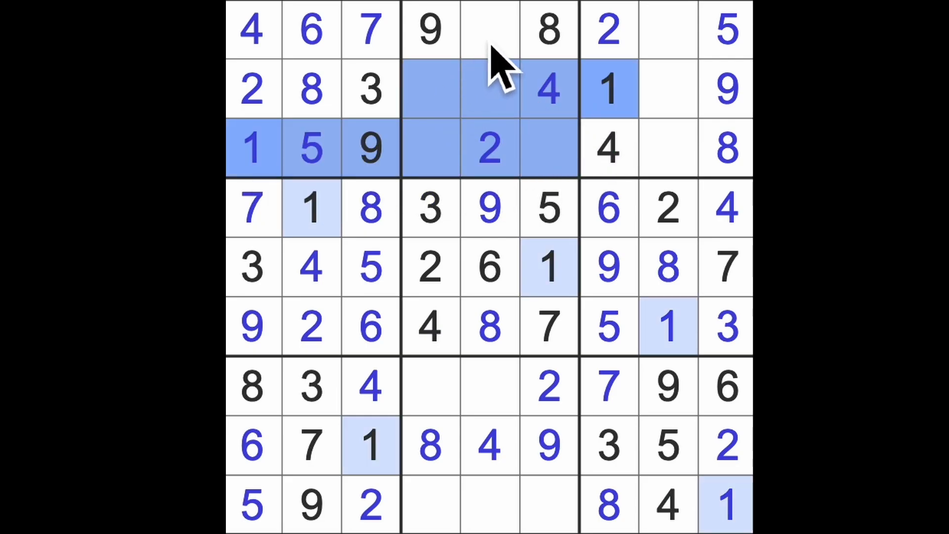
left_click(489, 29)
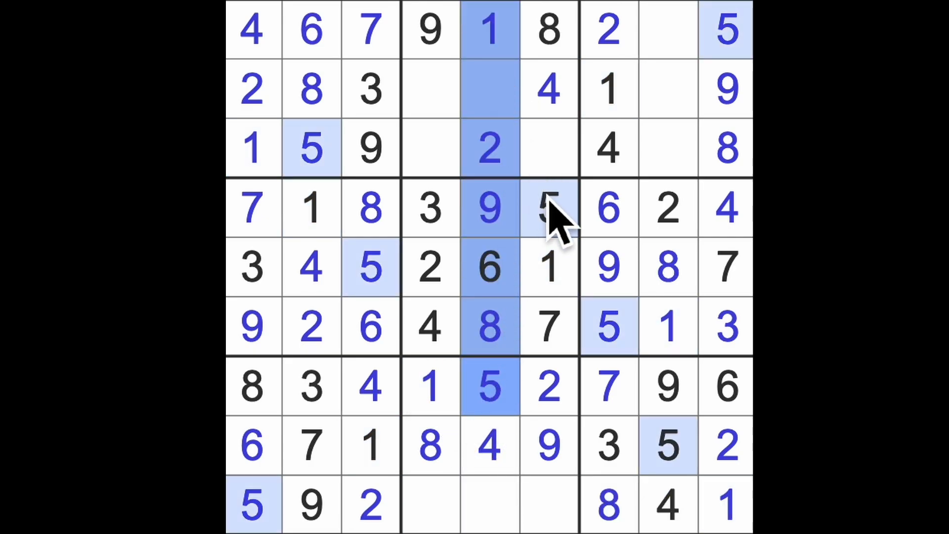
left_click(430, 89)
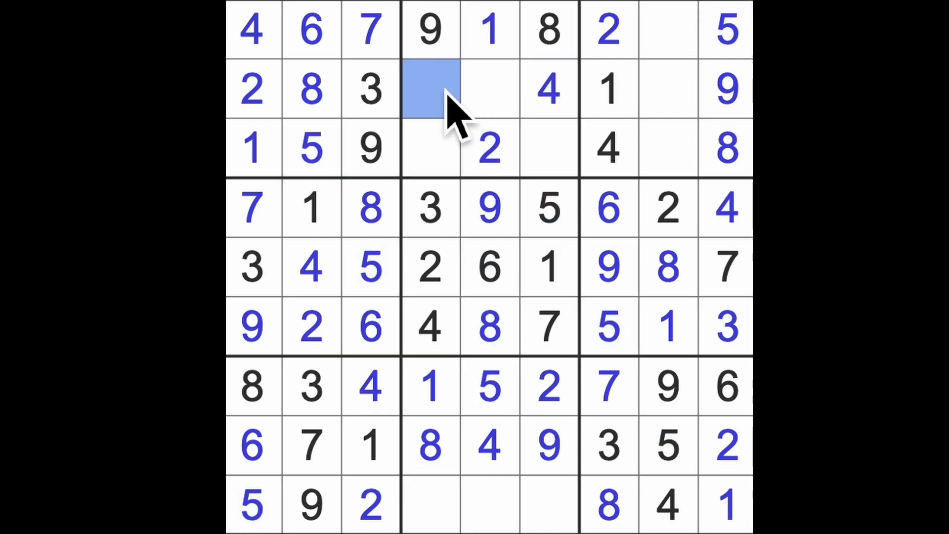
type("5")
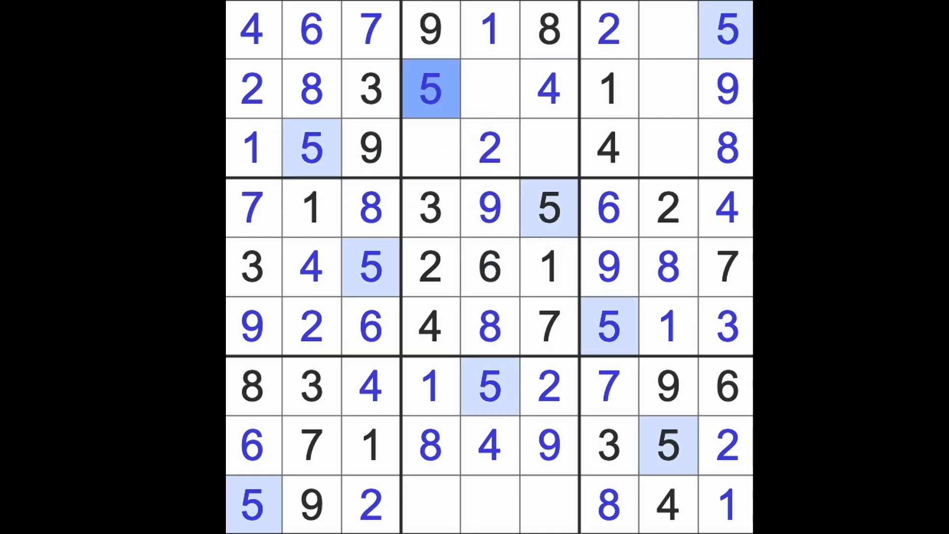
mouse_move(485, 121)
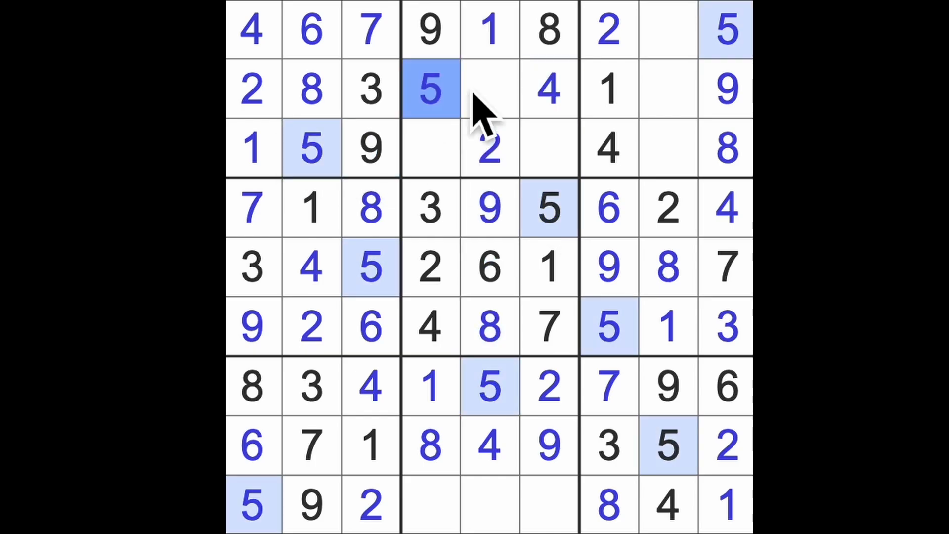
left_click(668, 30)
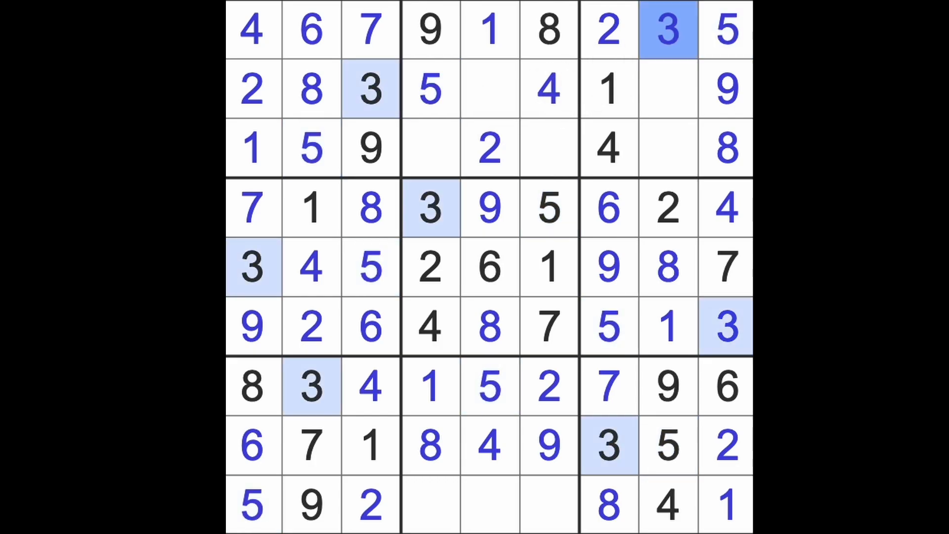
mouse_move(394, 116)
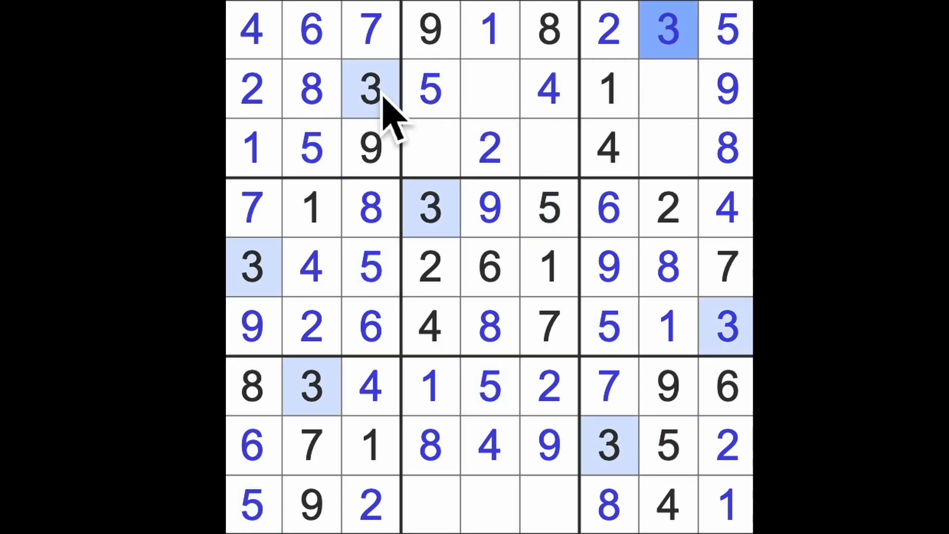
Place 3s in row 3 and row 9, and 6s in rows 9, 3 and 2.
left_click(548, 148)
type("3")
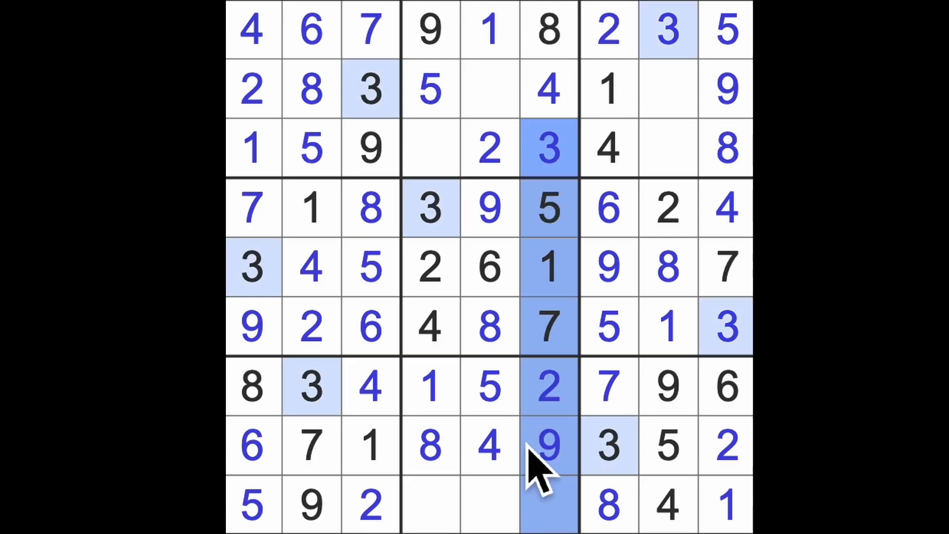
left_click(489, 505)
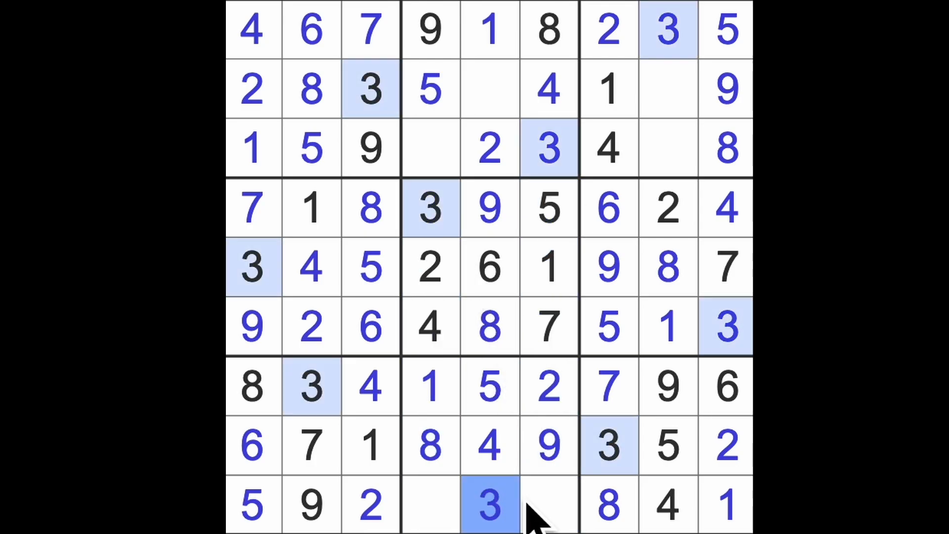
left_click(548, 505)
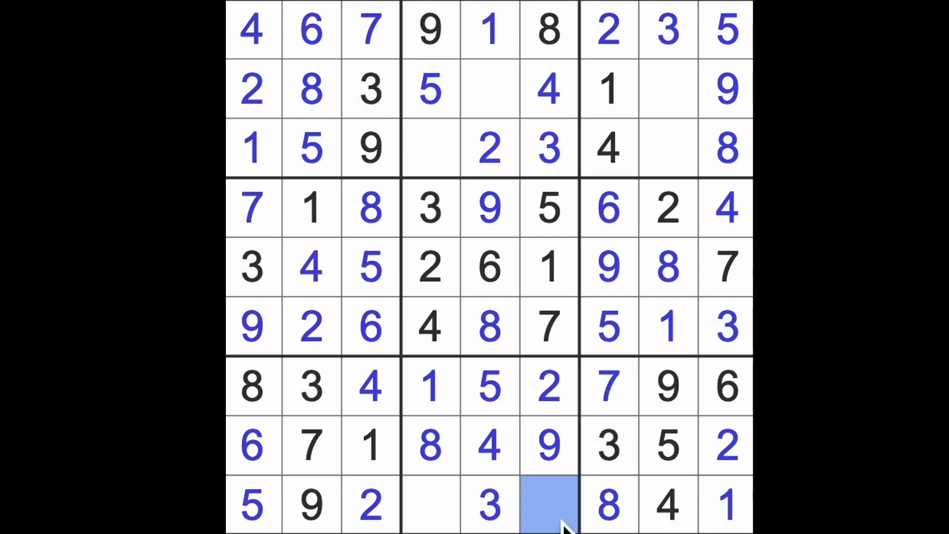
left_click(547, 505)
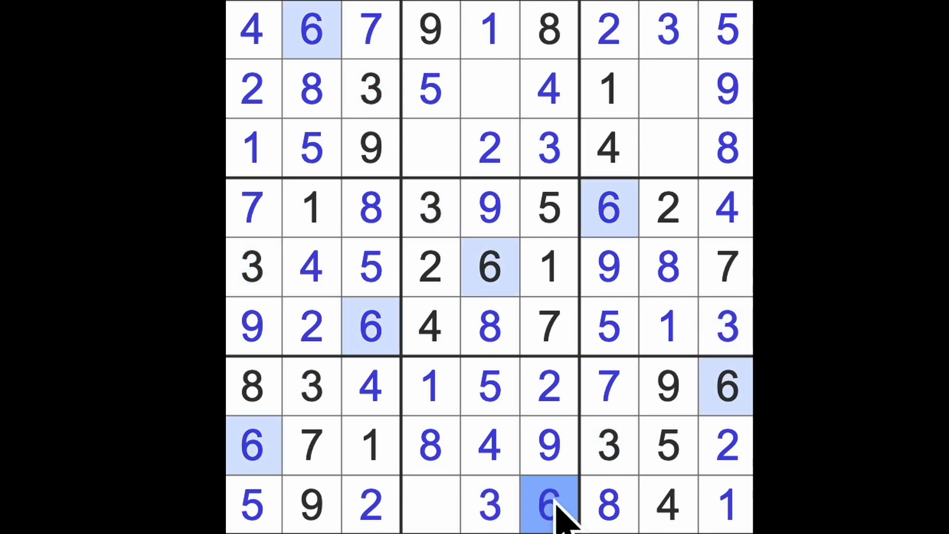
left_click(429, 148)
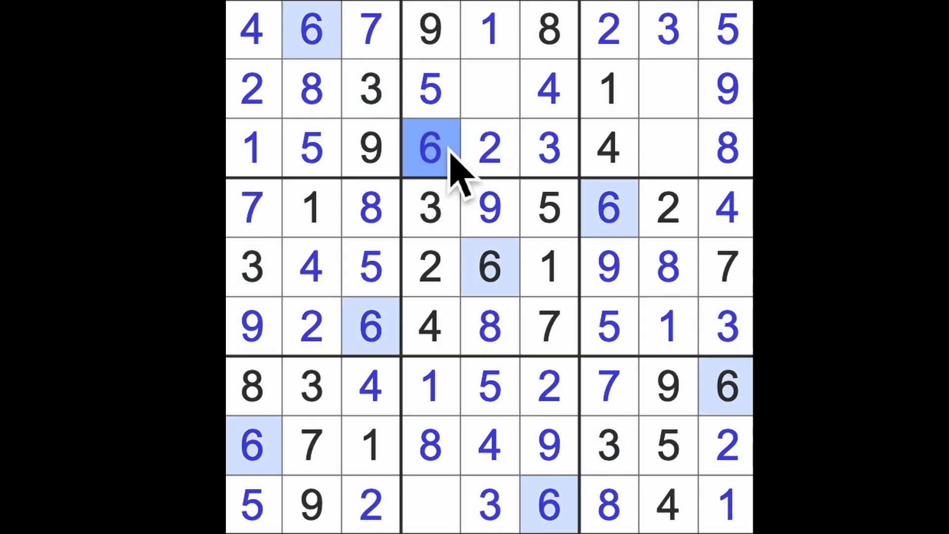
left_click(669, 149)
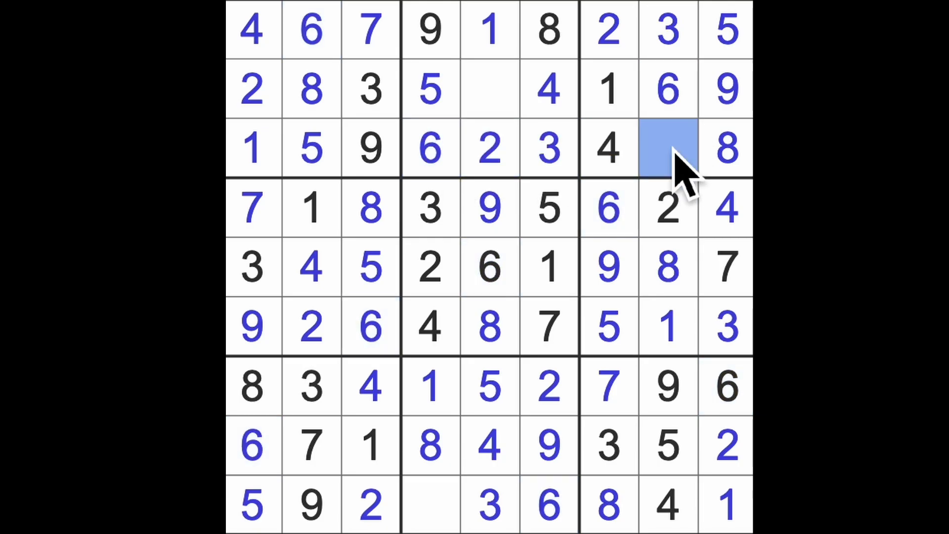